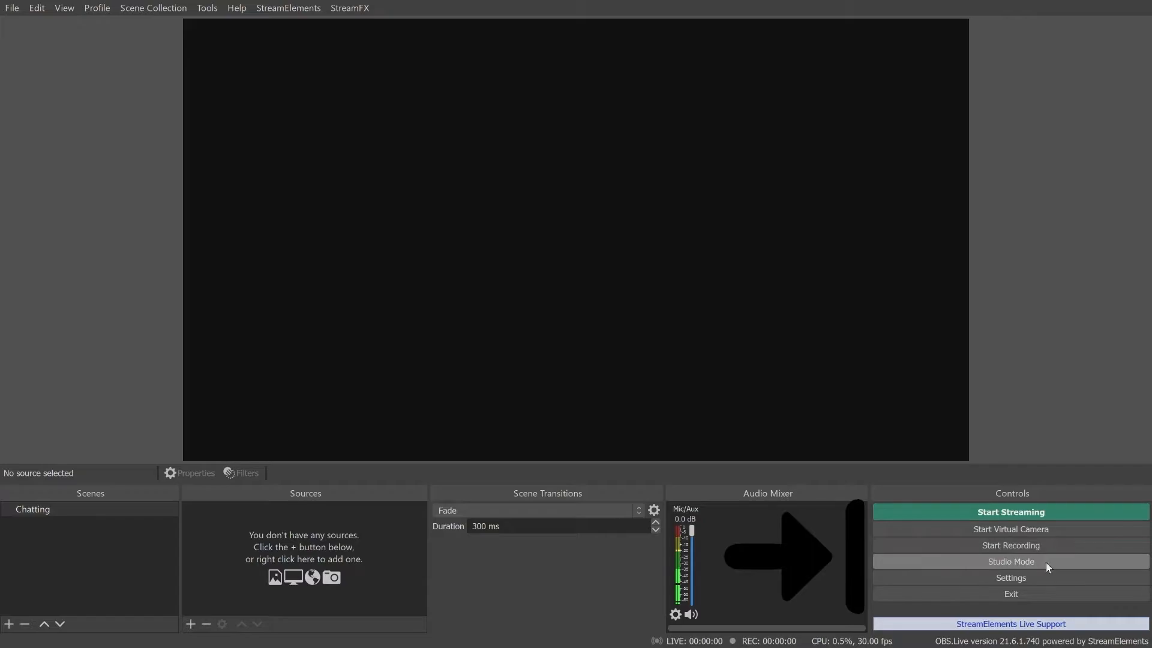
mouse_move(1058, 587)
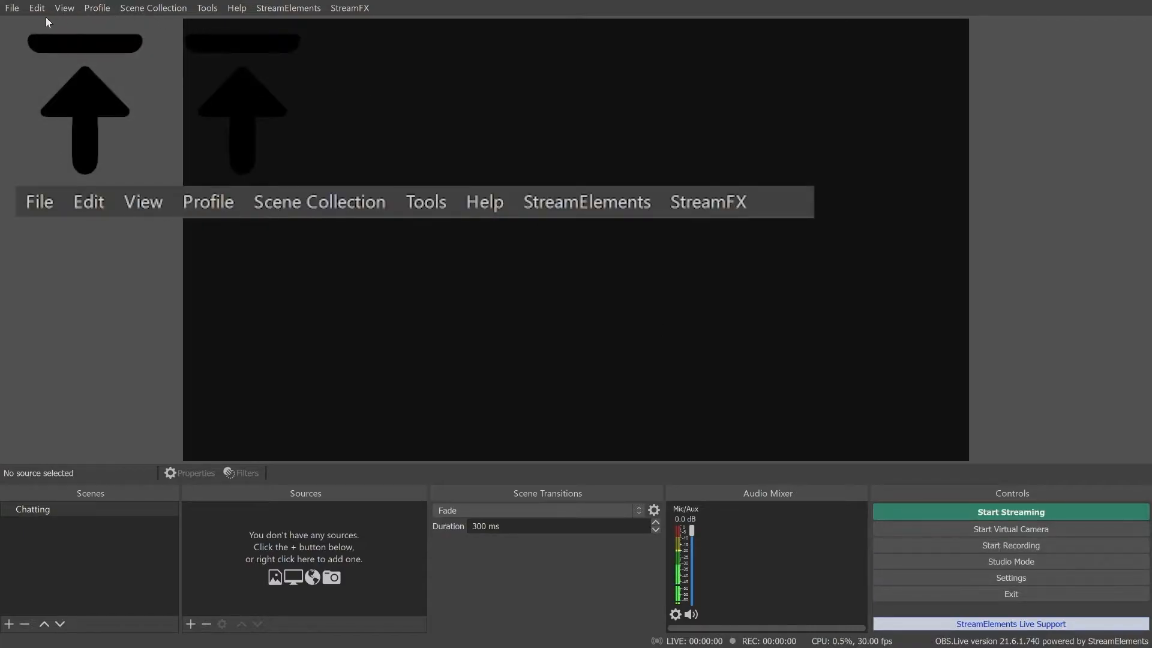
mouse_move(308, 34)
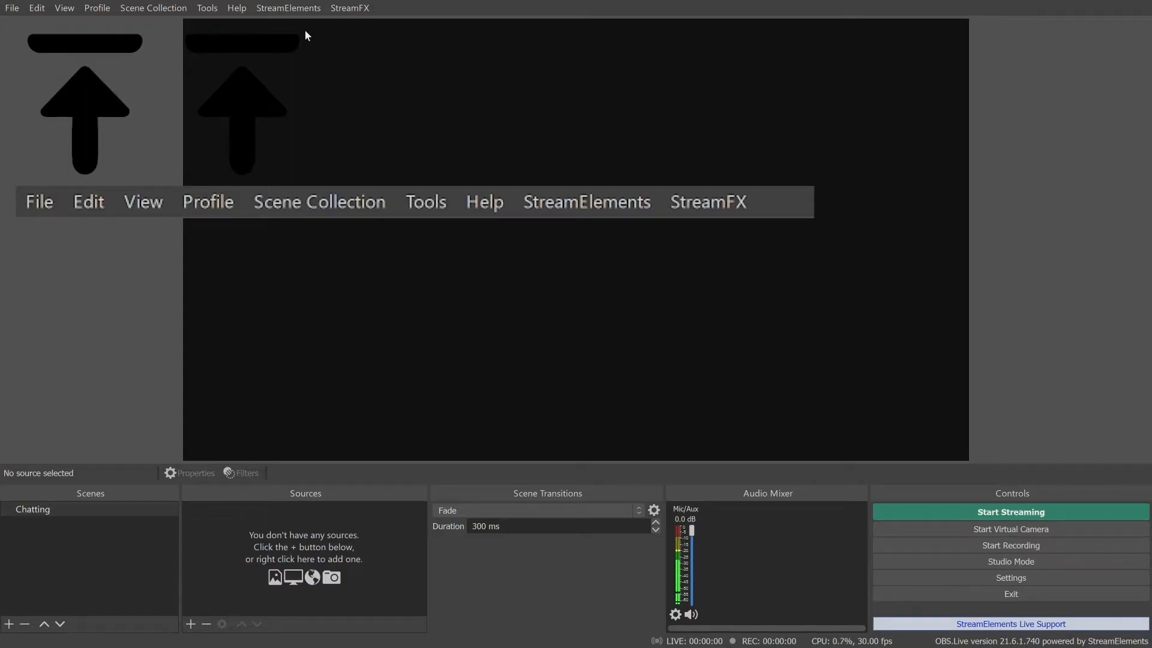
mouse_move(238, 55)
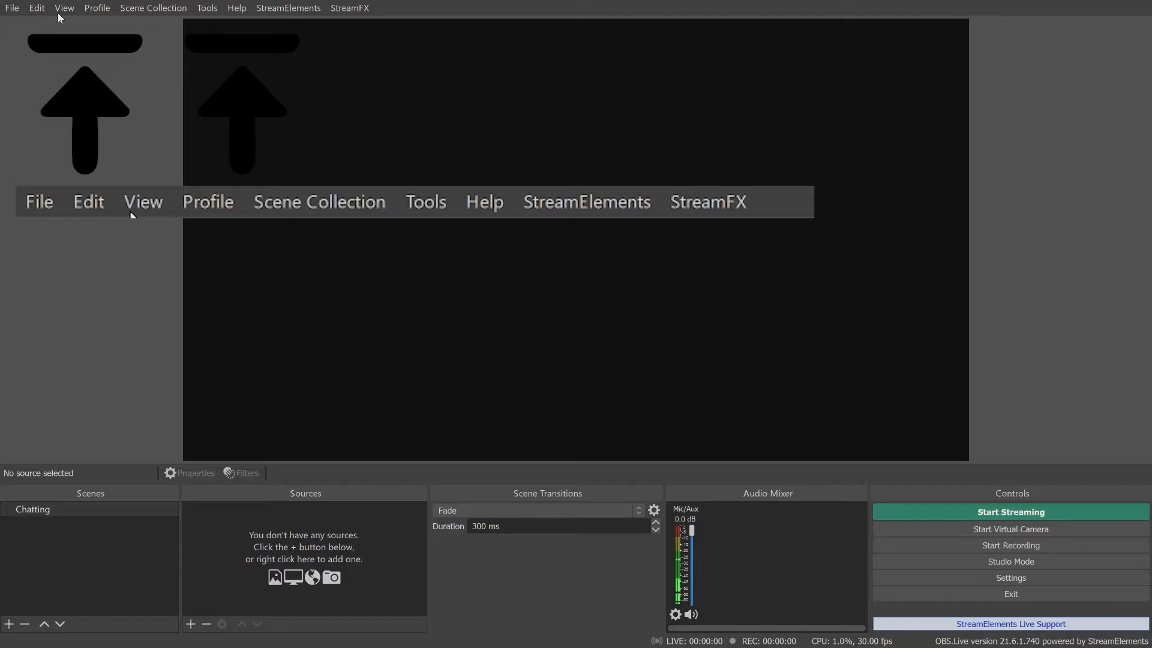
mouse_move(468, 215)
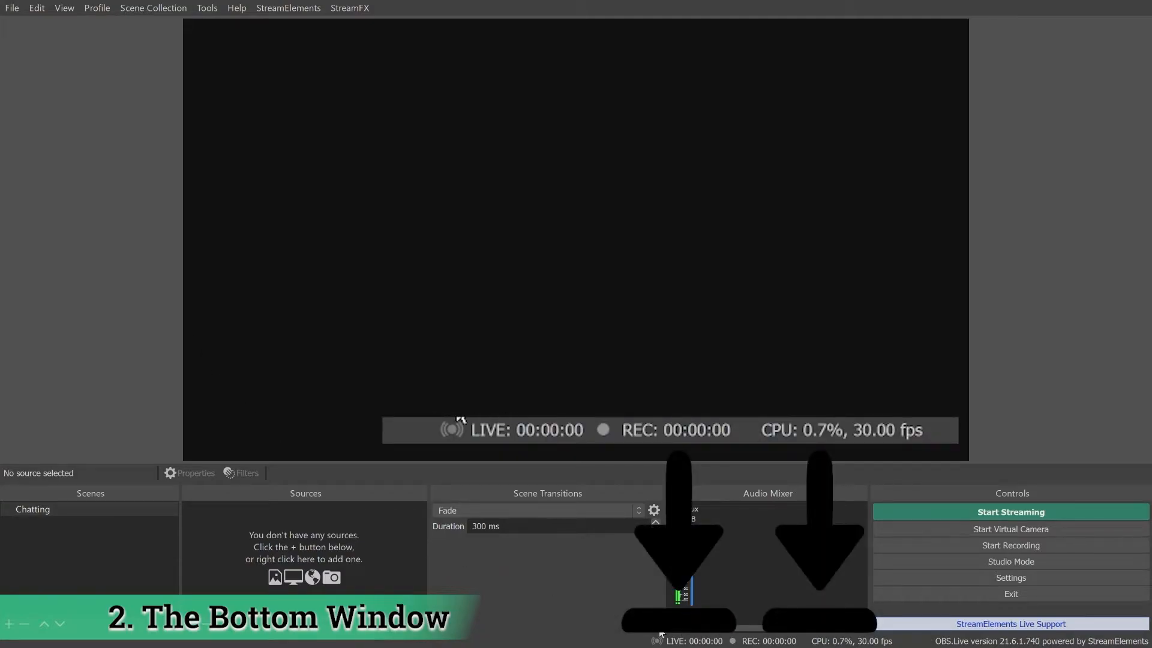
mouse_move(407, 436)
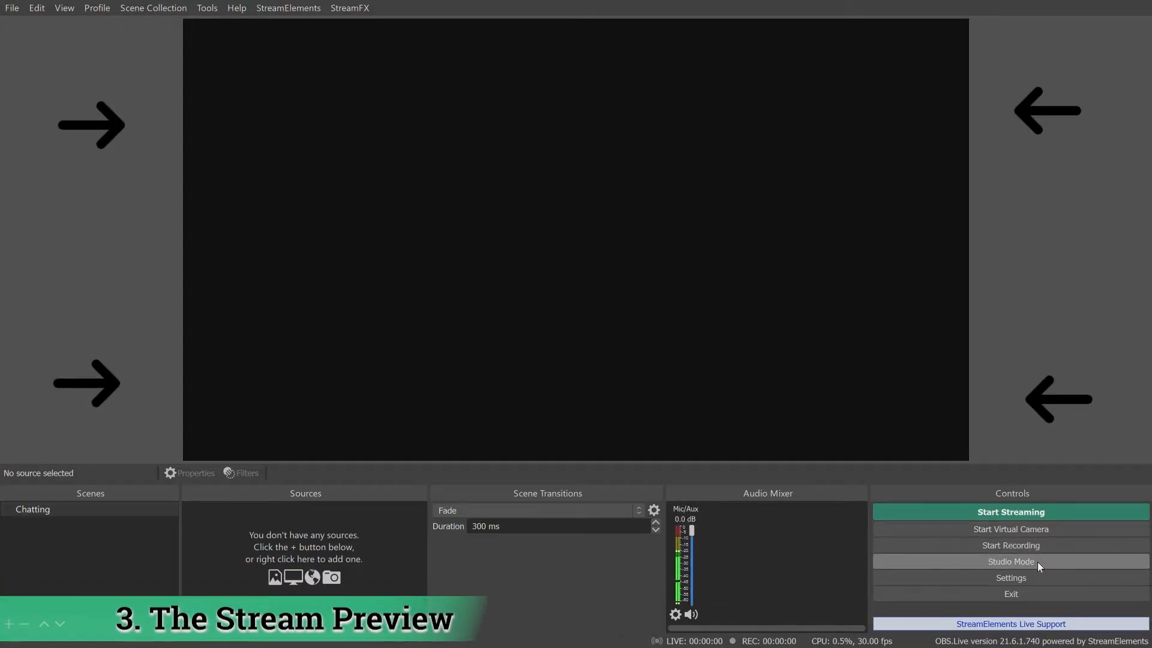
mouse_move(1056, 569)
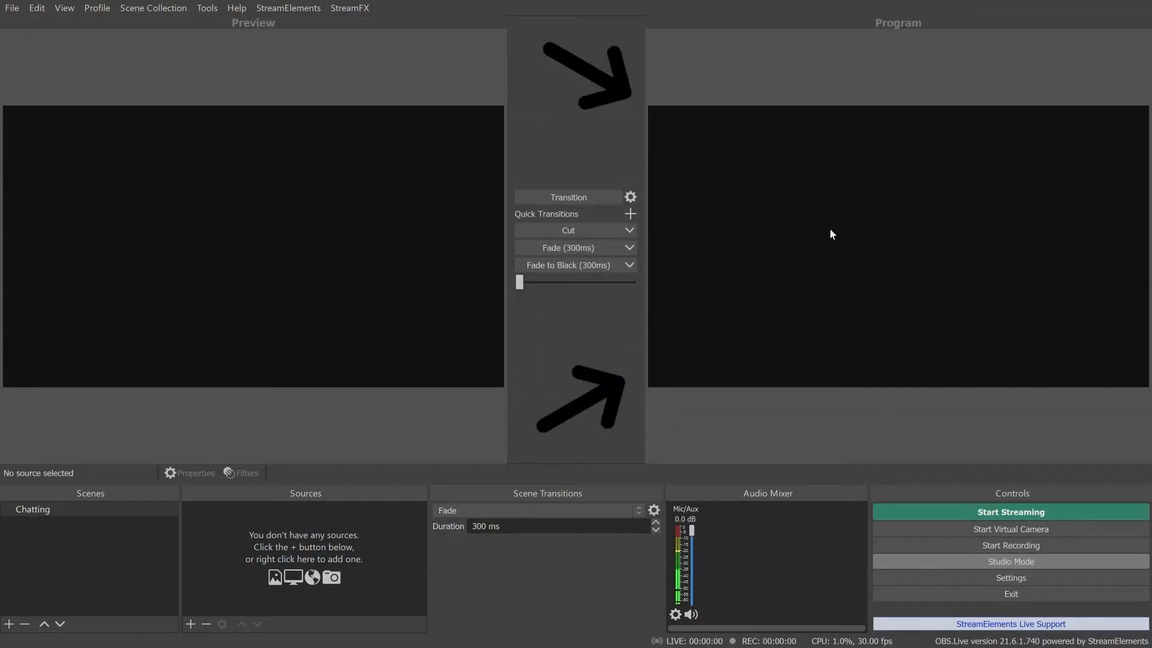
mouse_move(871, 456)
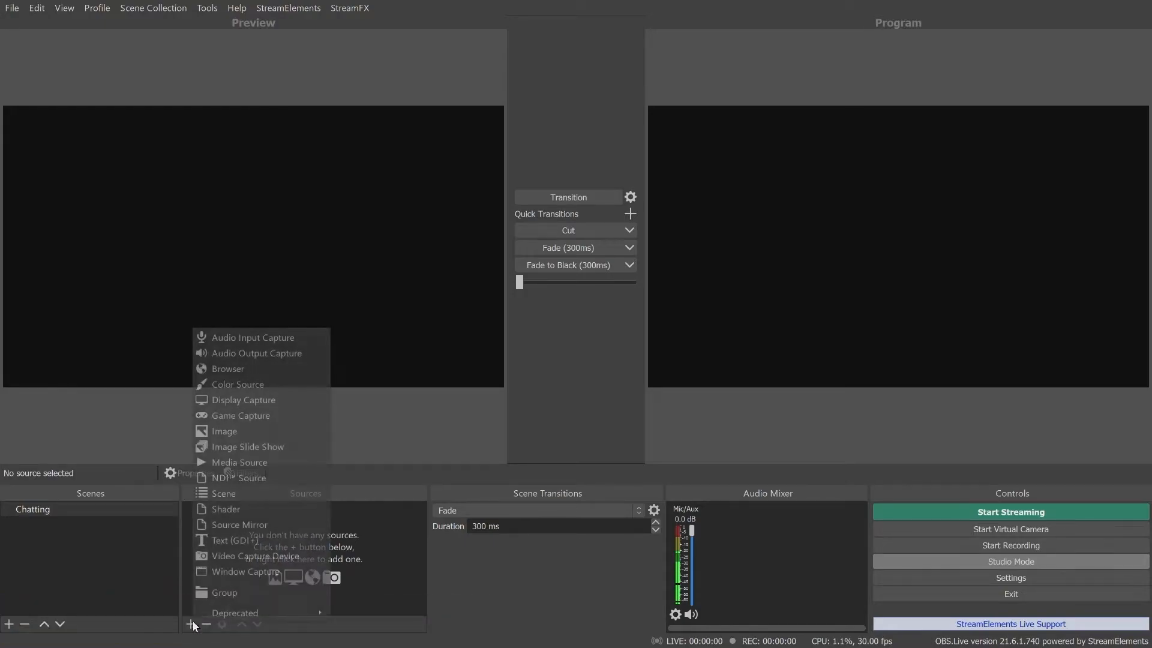
mouse_move(238, 556)
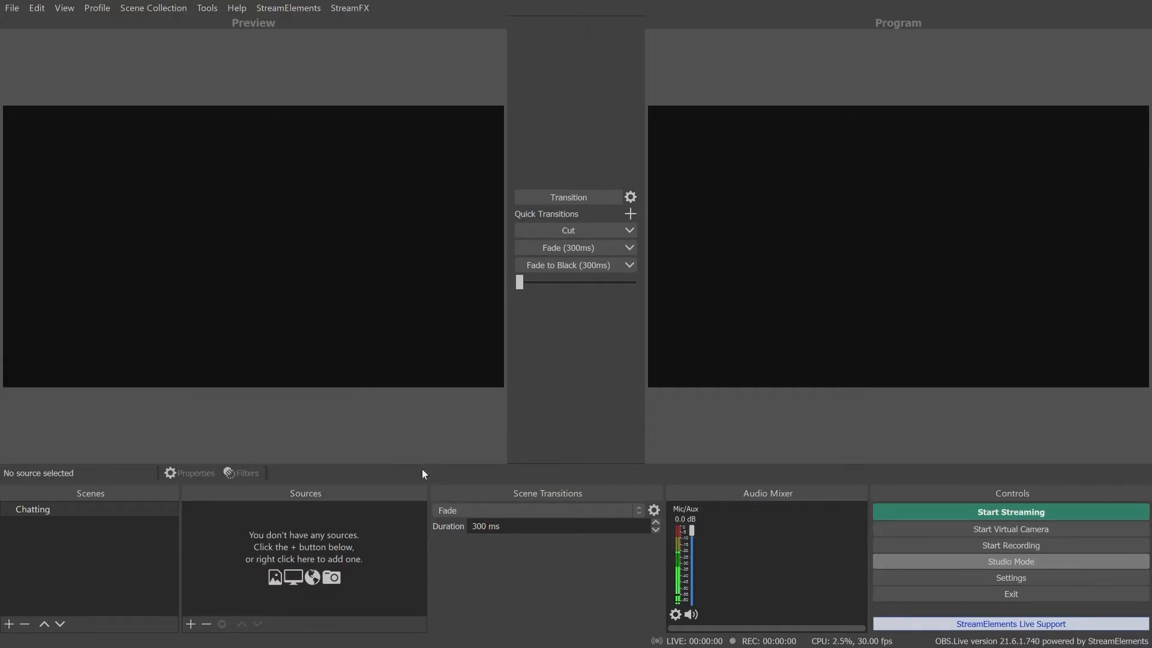
mouse_move(57, 523)
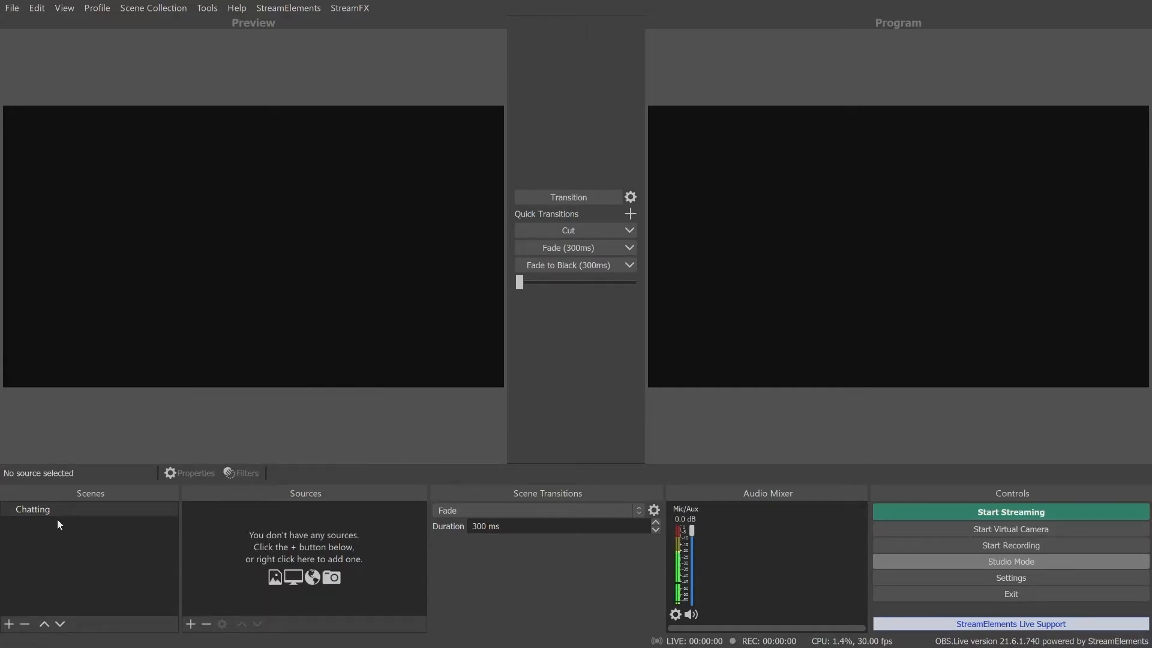
click(33, 509)
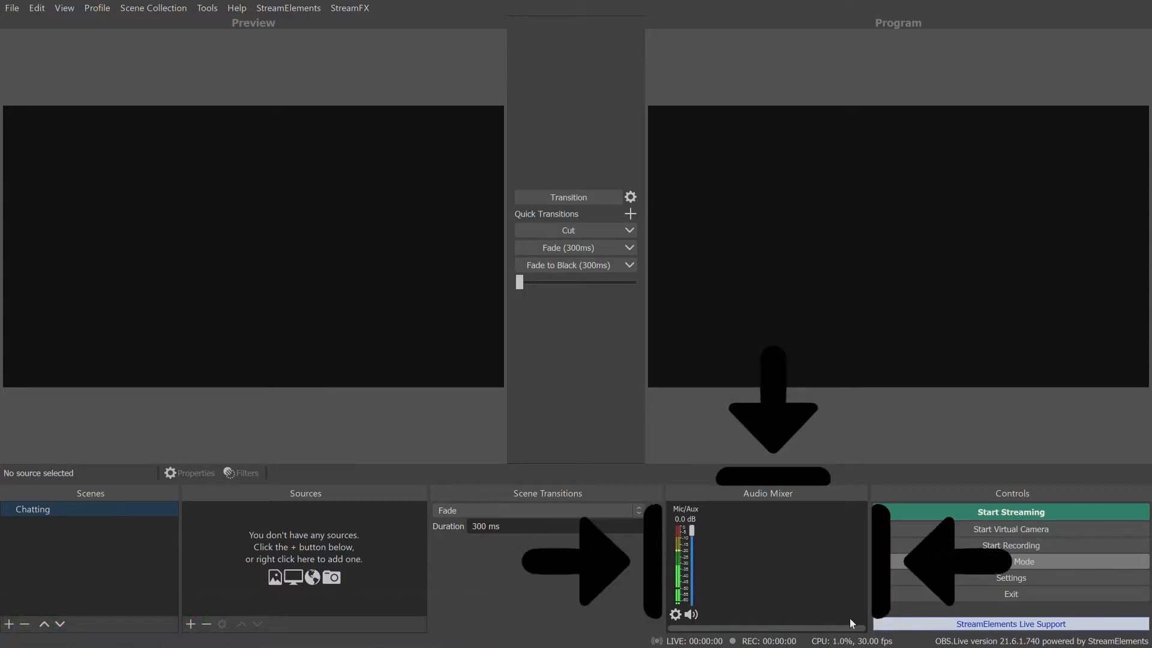
mouse_move(866, 587)
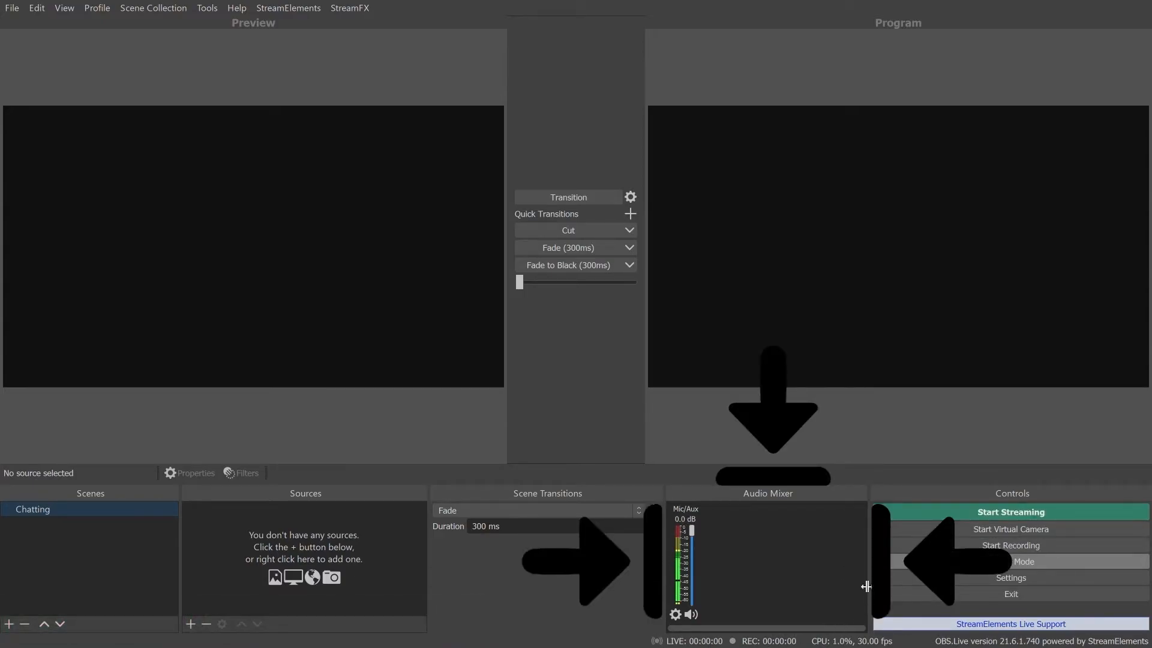
mouse_move(655, 641)
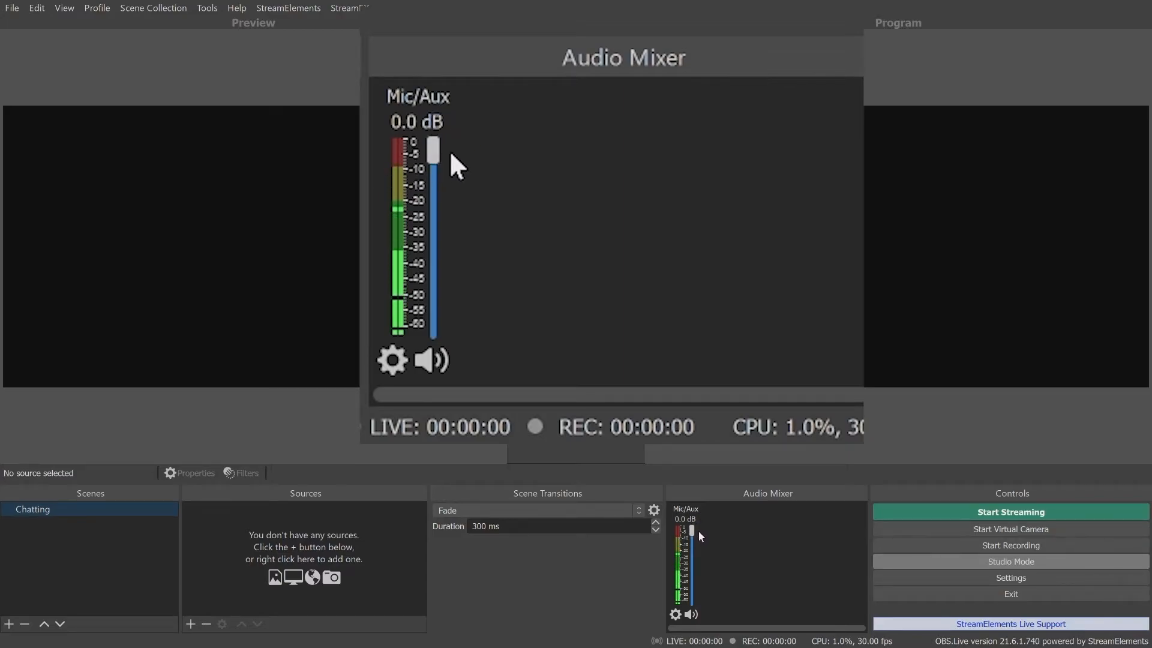
Lower the Mic/Aux fader in the Audio Mixer from 0.0 dB down to -2.7 dB.
drag(433, 148, 433, 173)
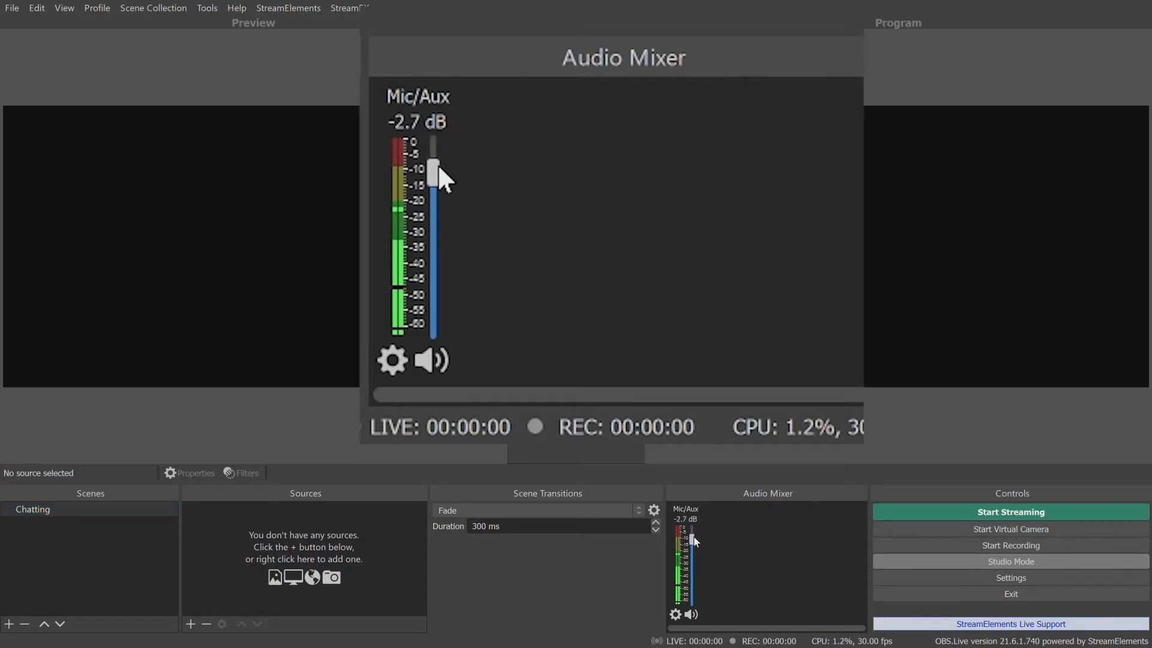
drag(432, 169, 432, 217)
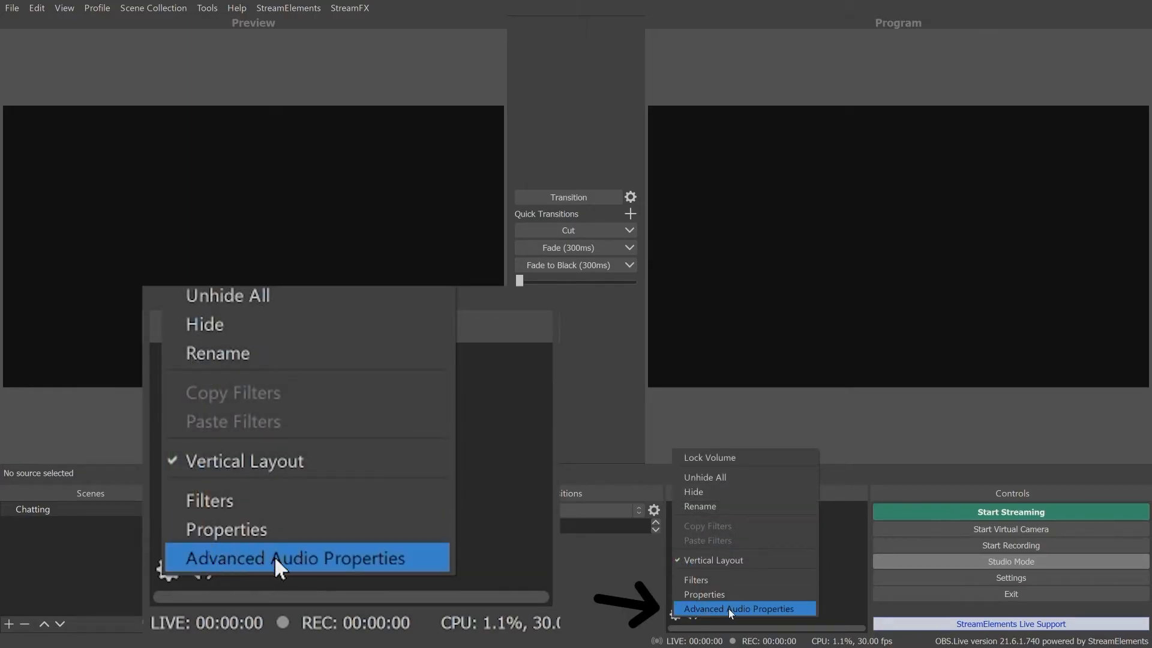
click(744, 608)
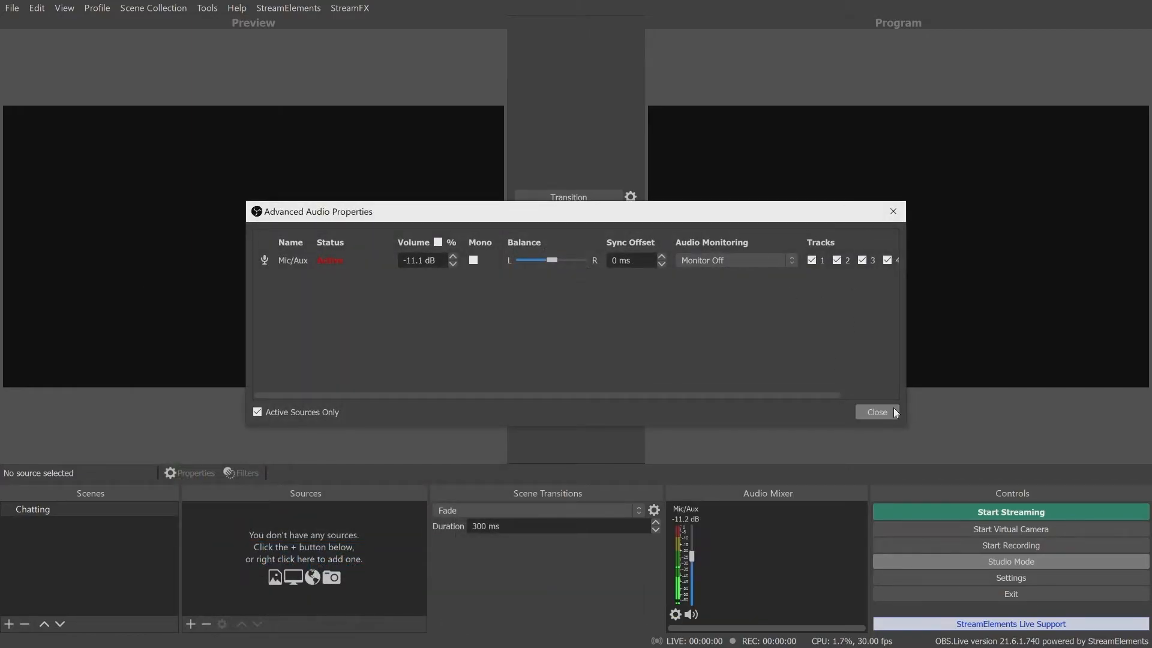
click(877, 411)
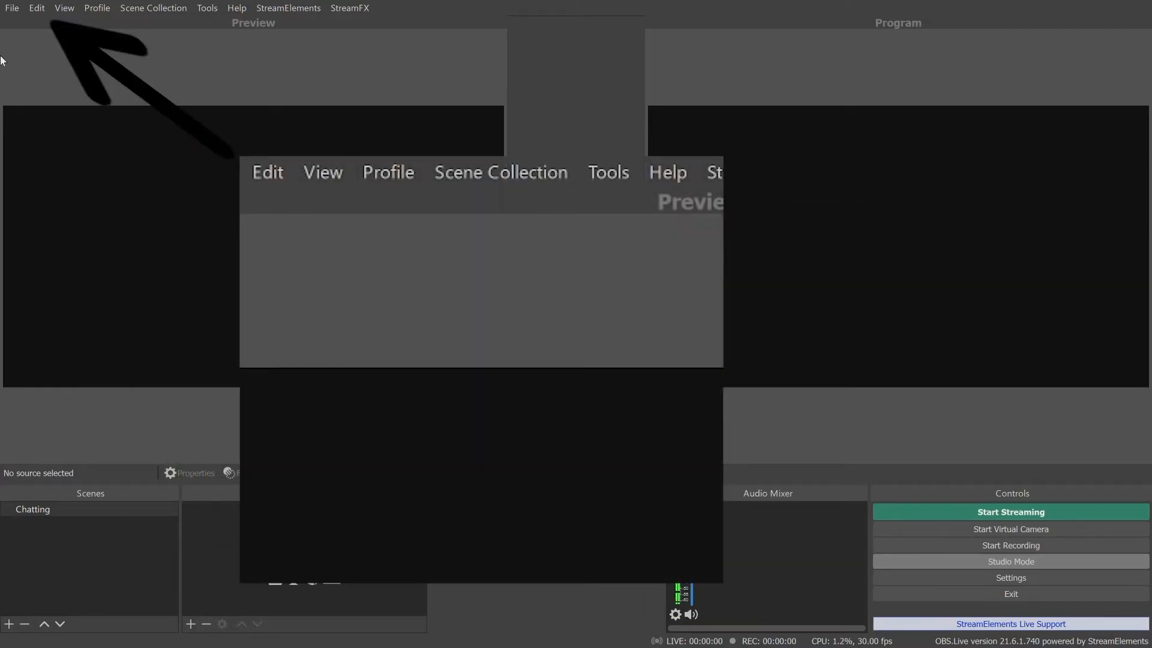
mouse_move(388, 182)
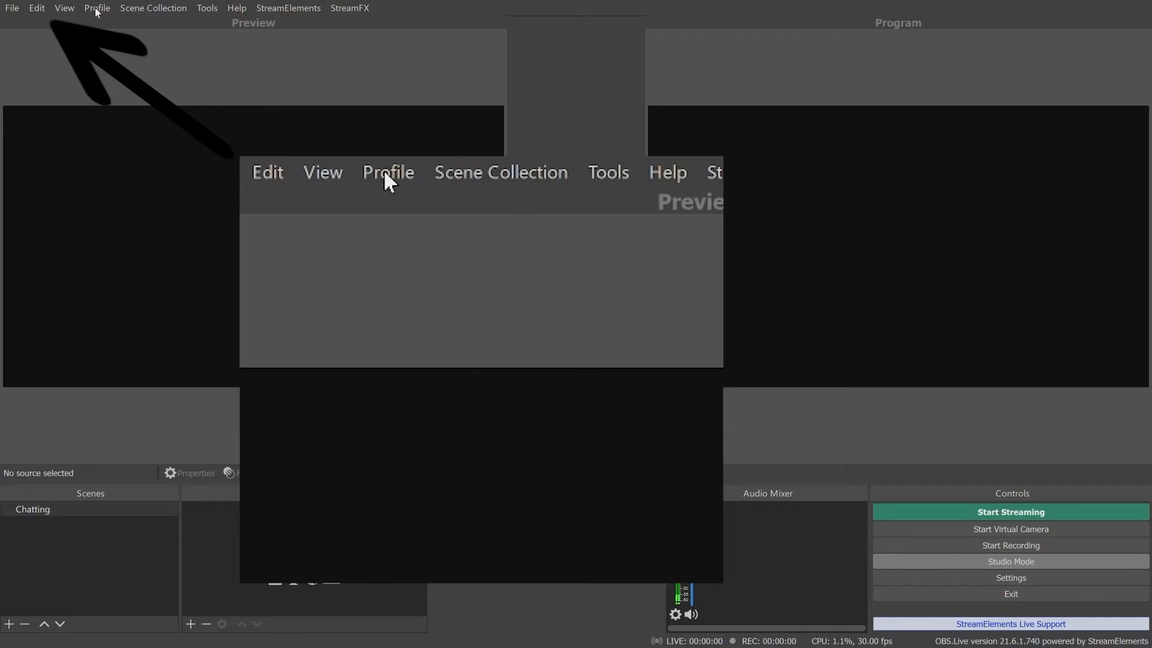
click(36, 7)
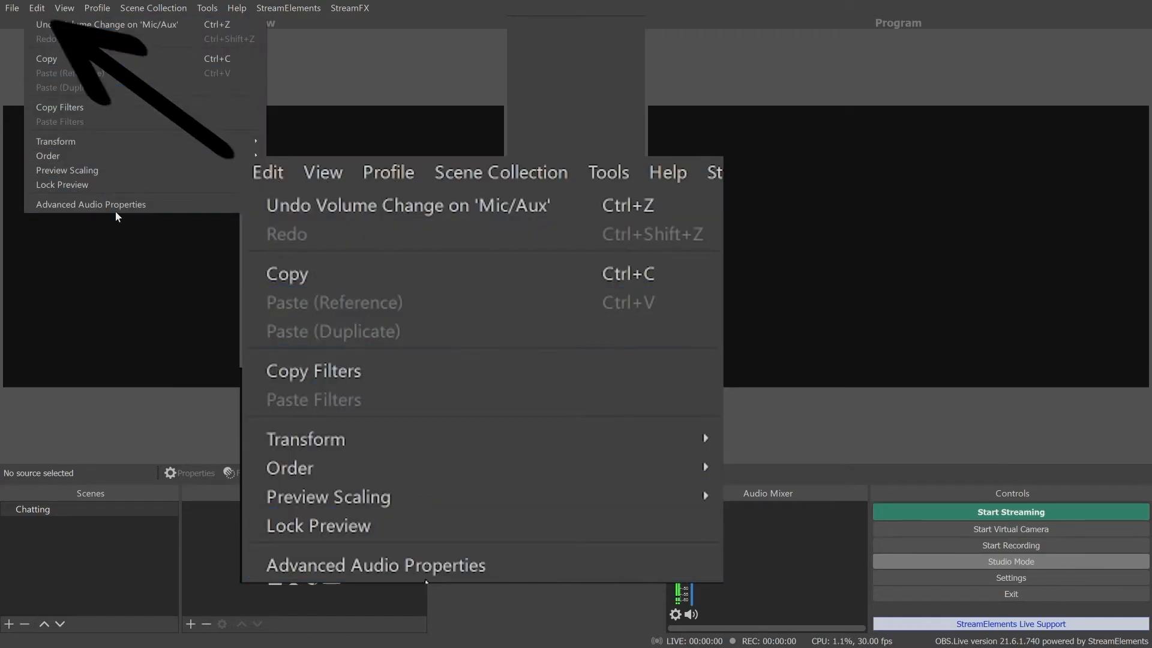
click(91, 204)
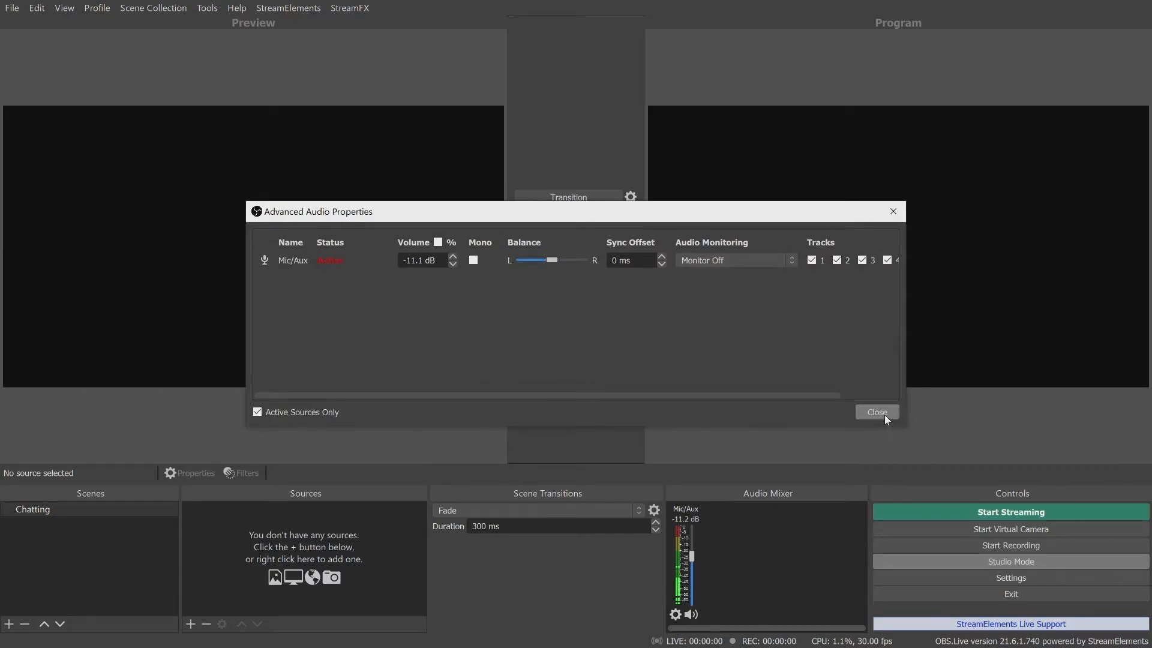
click(877, 412)
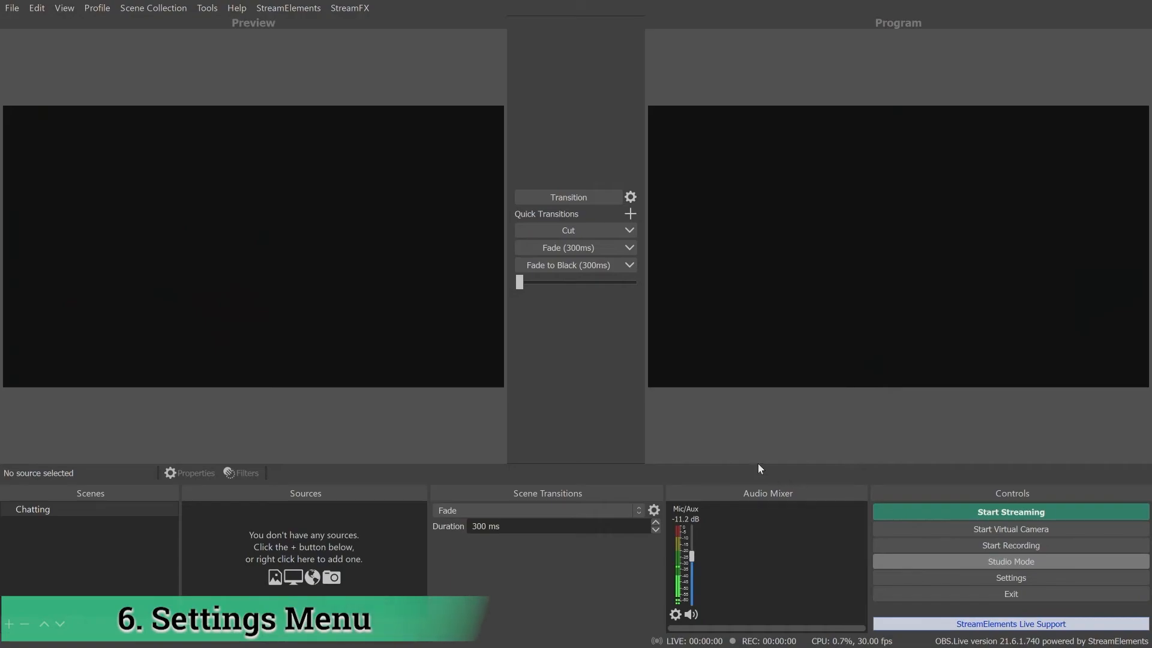
mouse_move(567, 347)
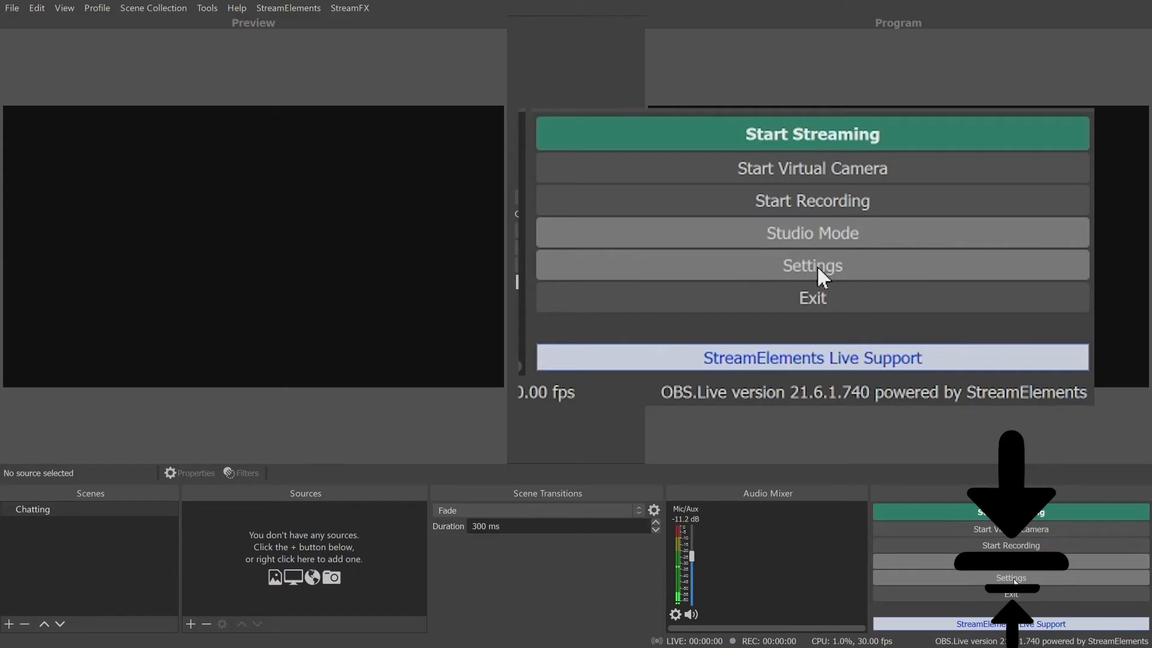
Bring up the Settings window on its General page from the Controls dock.
click(812, 265)
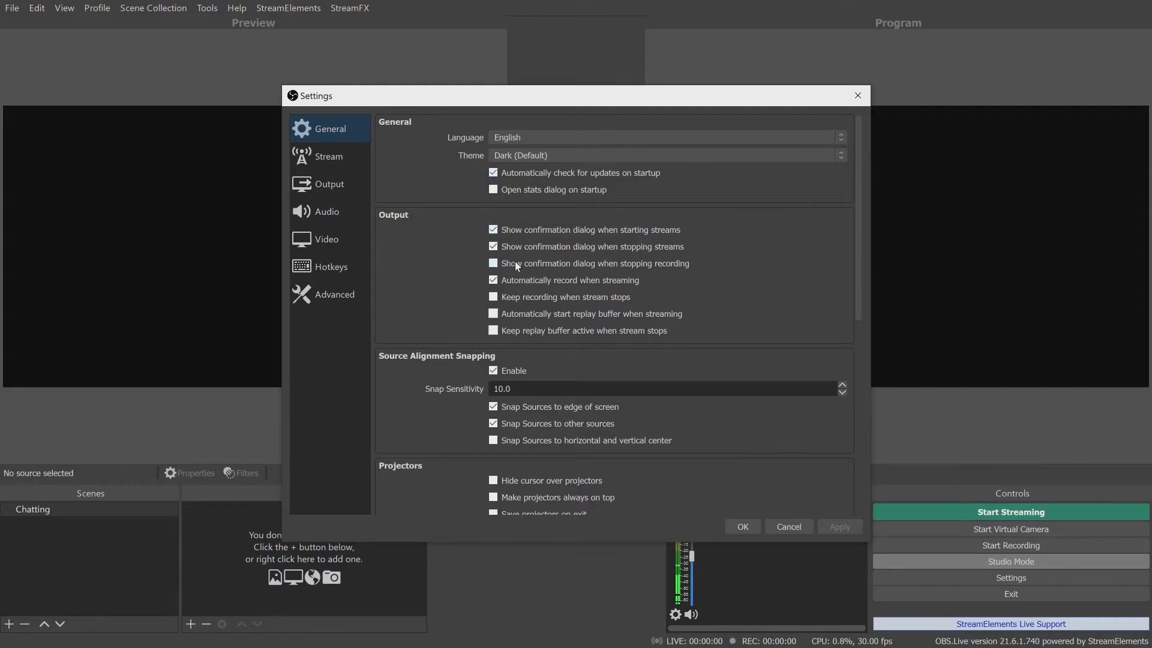
click(493, 280)
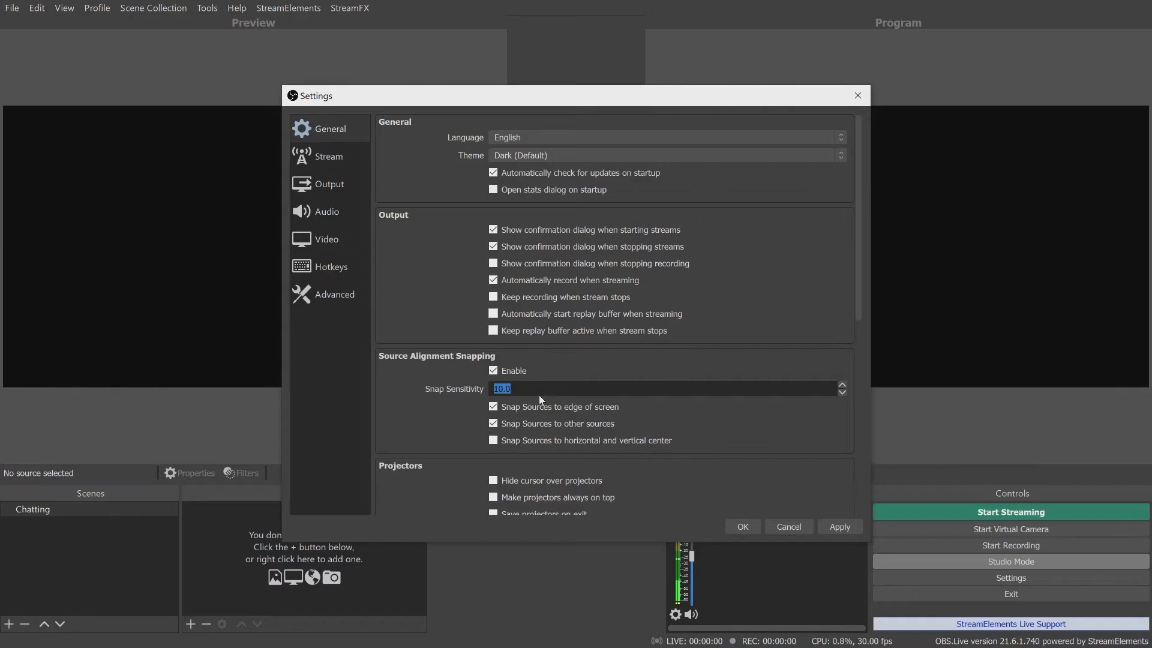
scroll(down, 3)
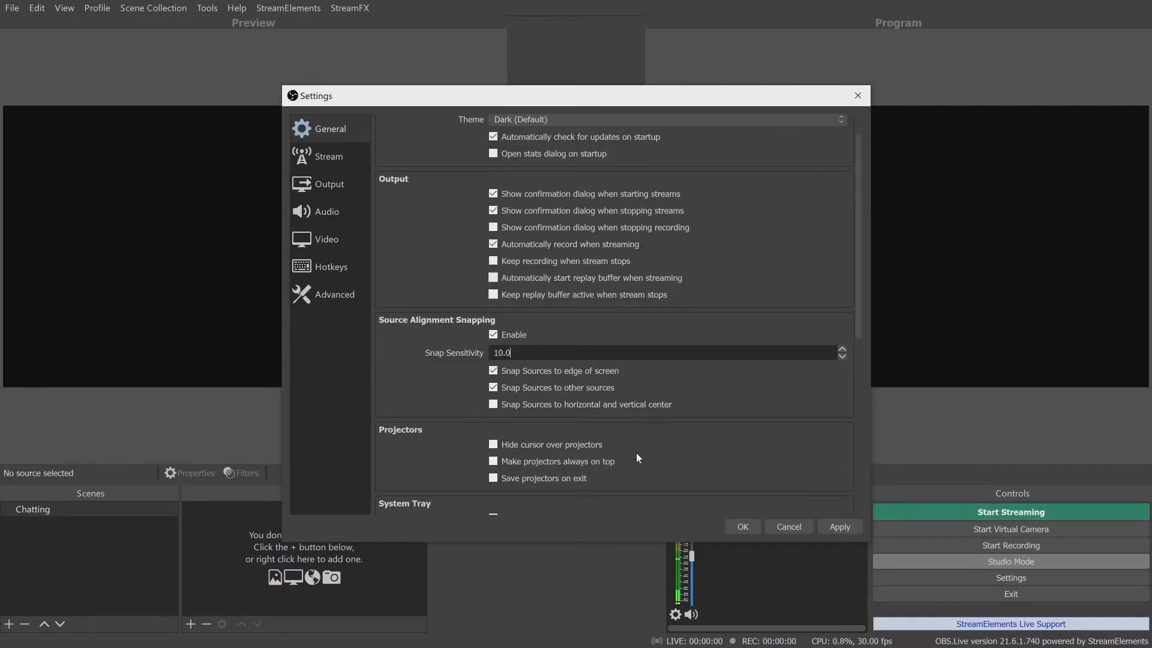
Show the Stream settings page with Twitch as the service and automatic server.
scroll(down, 3)
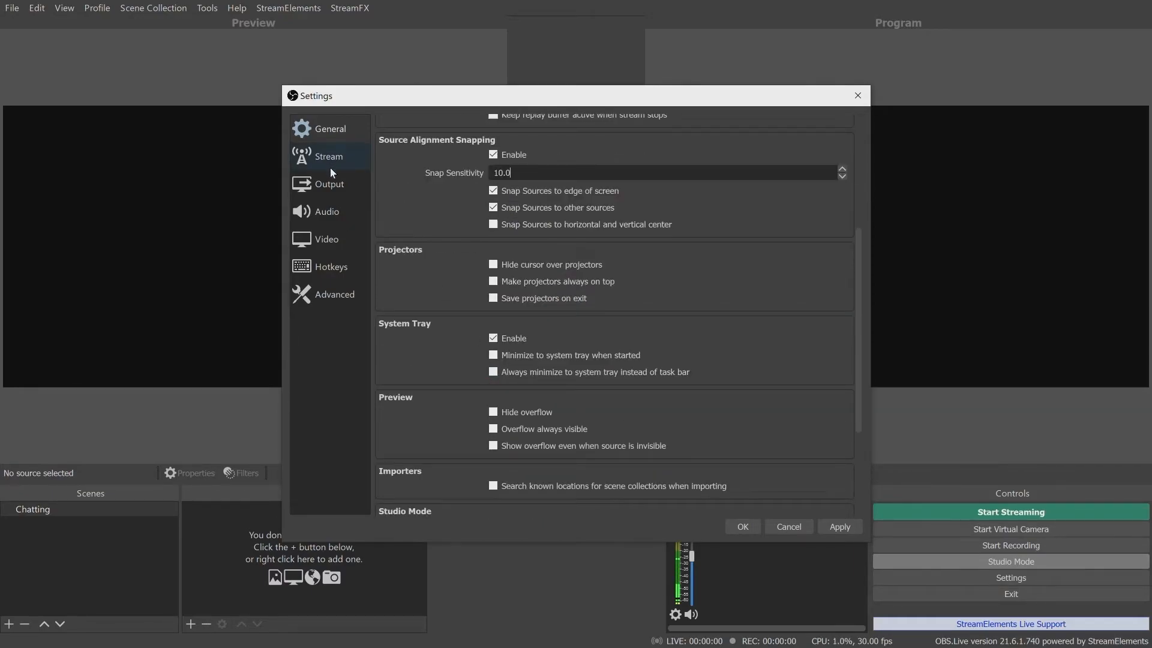
click(328, 156)
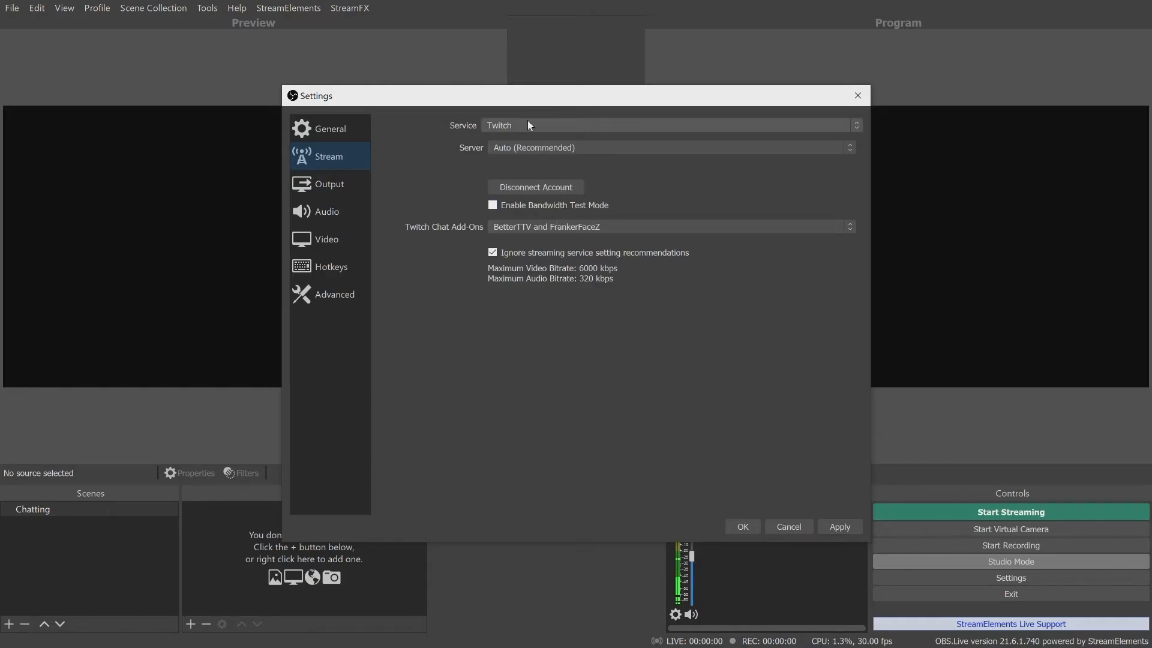
click(674, 125)
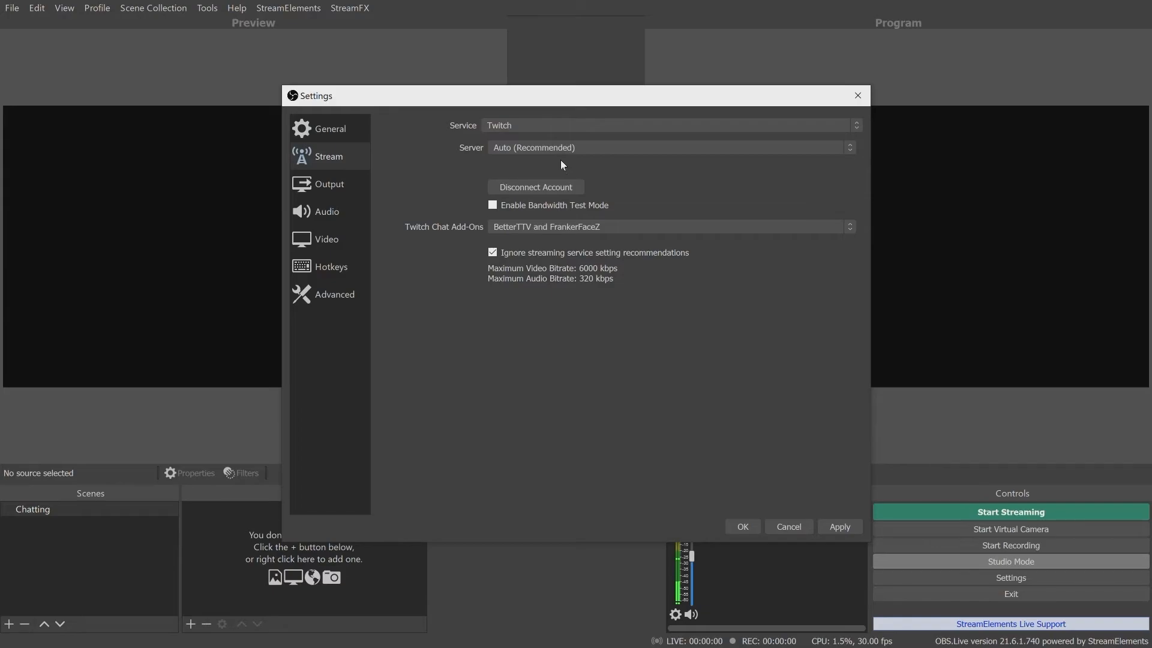
mouse_move(330, 185)
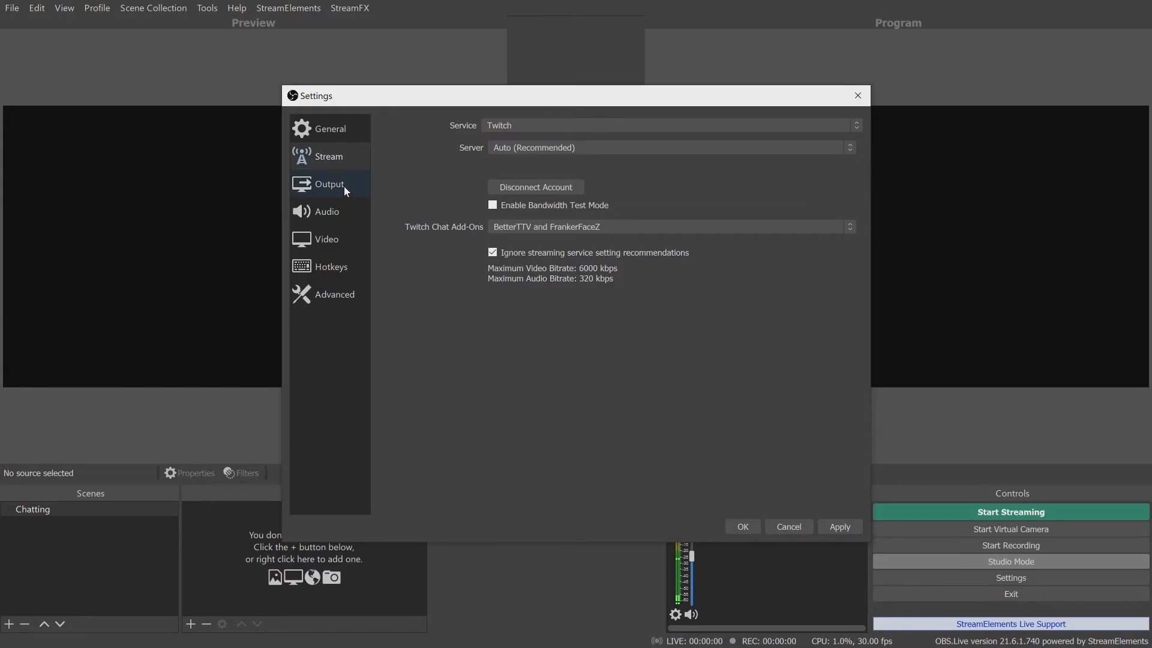
Switch Output Mode to Advanced, briefly back to Simple, then settle on Advanced.
click(328, 184)
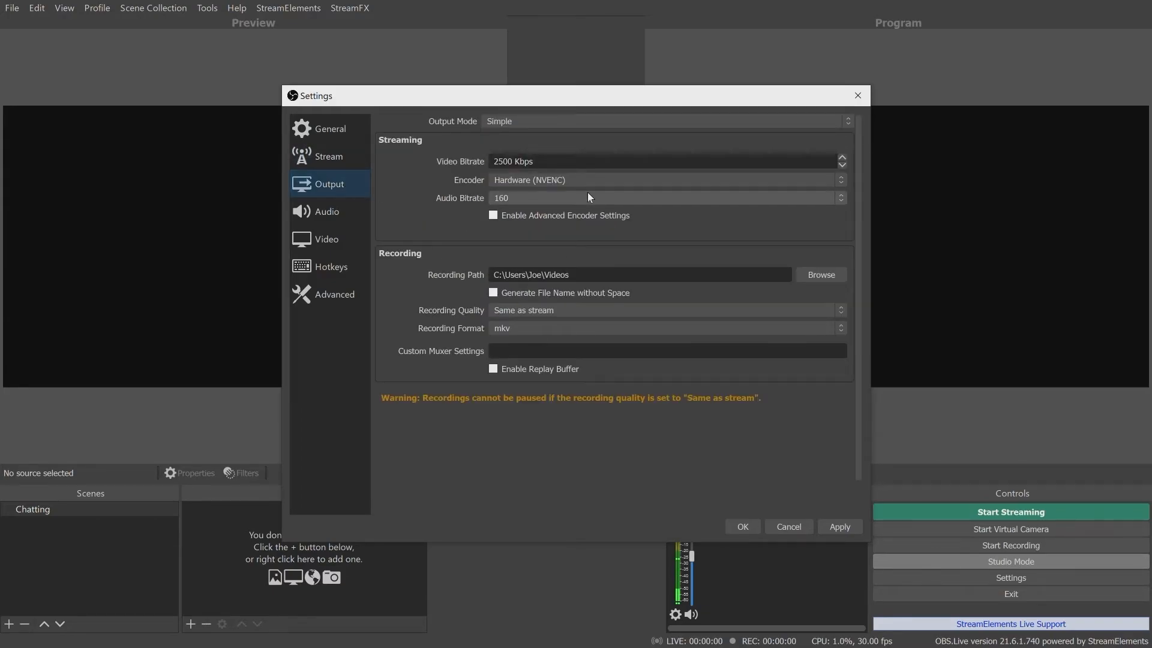
click(664, 122)
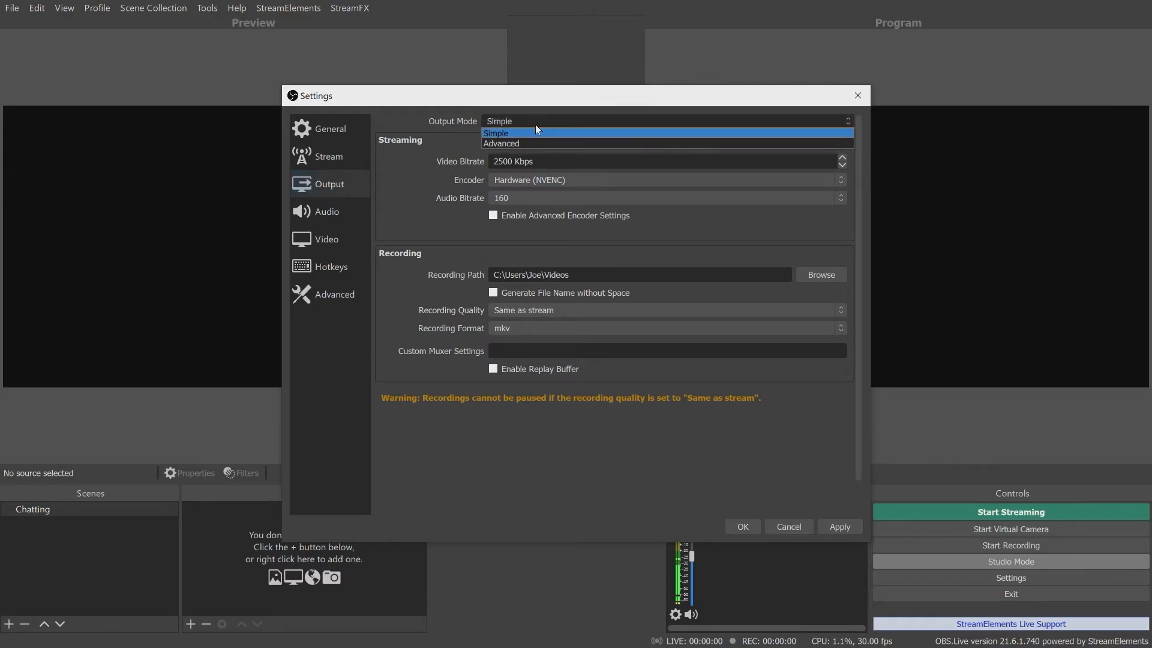
click(502, 143)
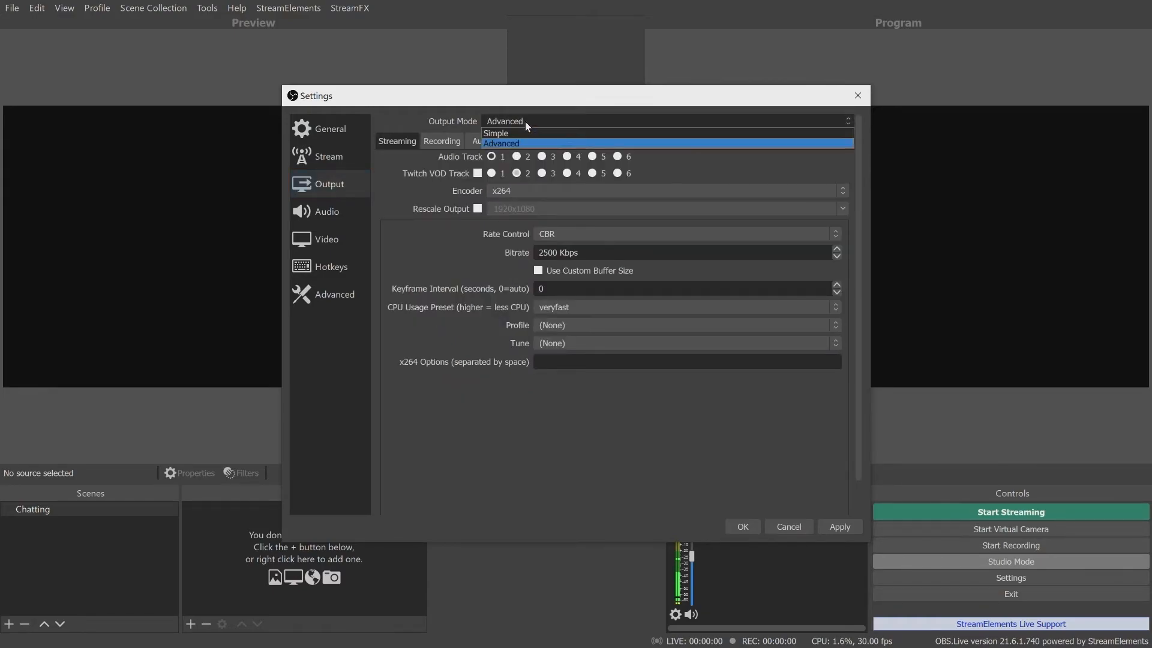
click(495, 133)
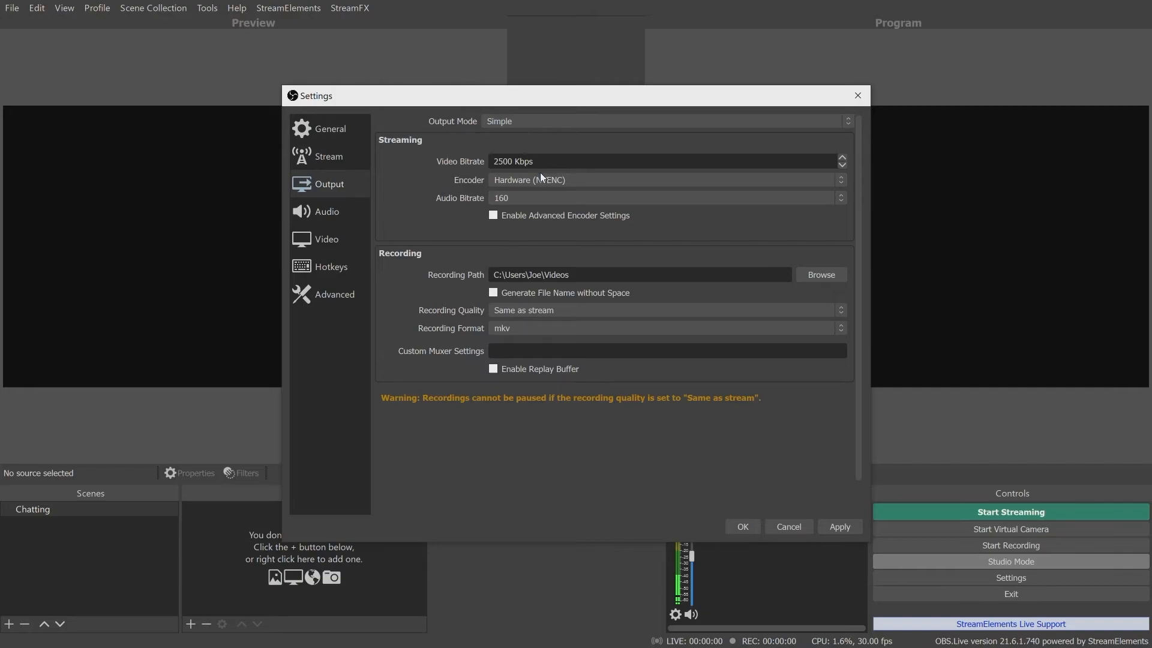
mouse_move(452, 187)
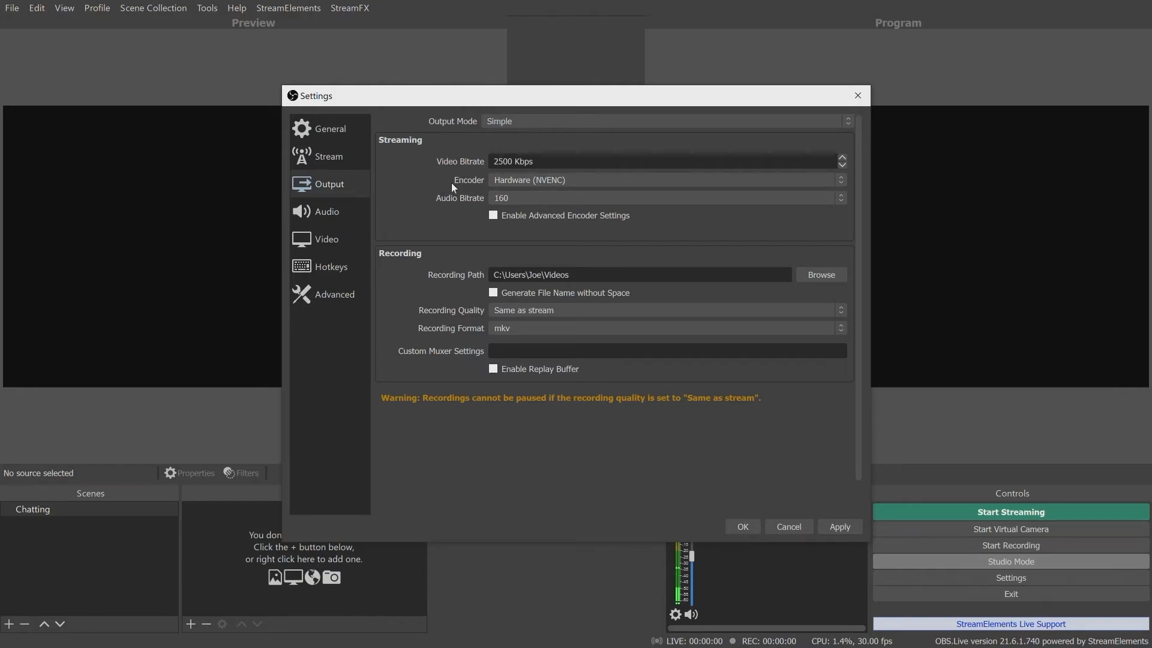
mouse_move(545, 375)
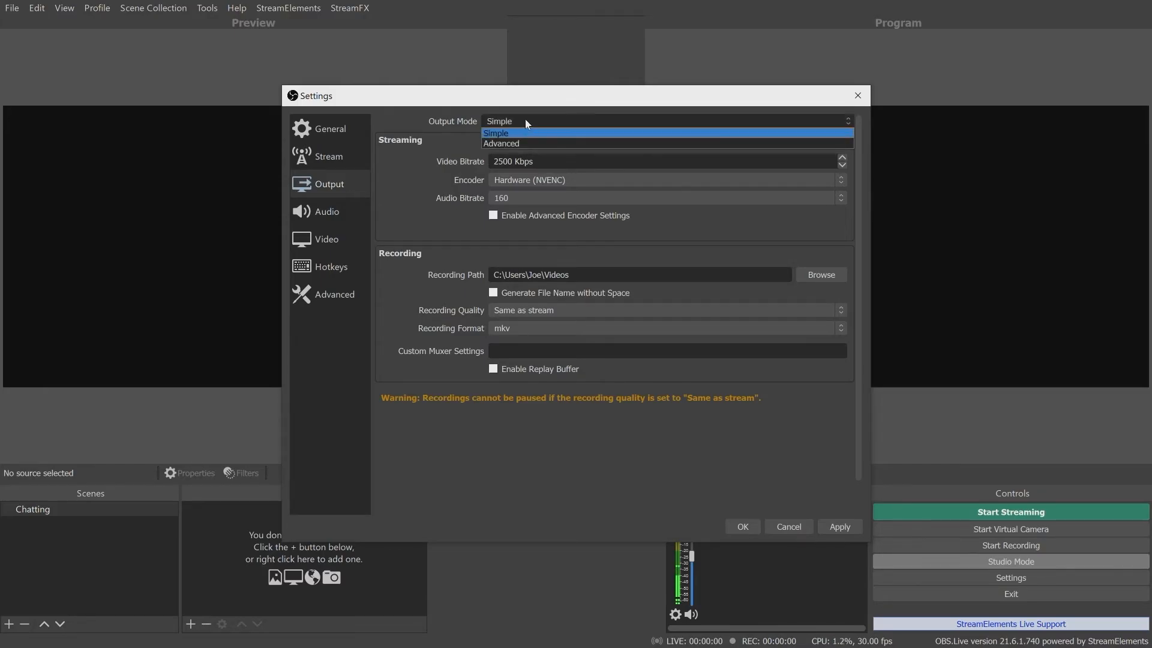
mouse_move(530, 144)
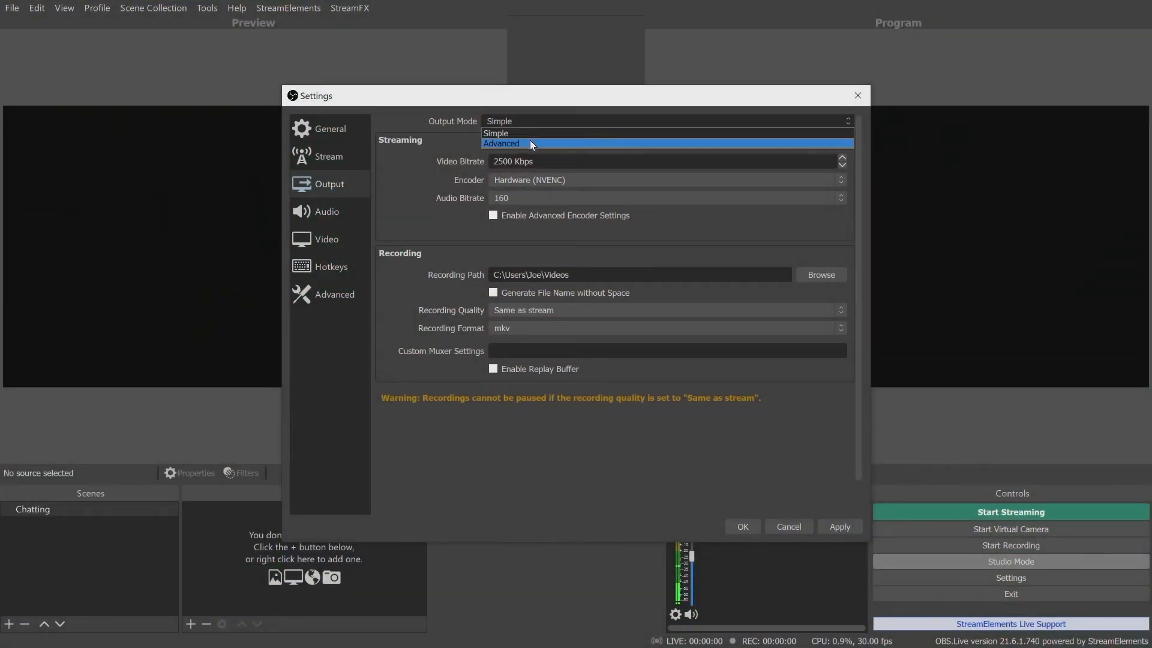
click(502, 144)
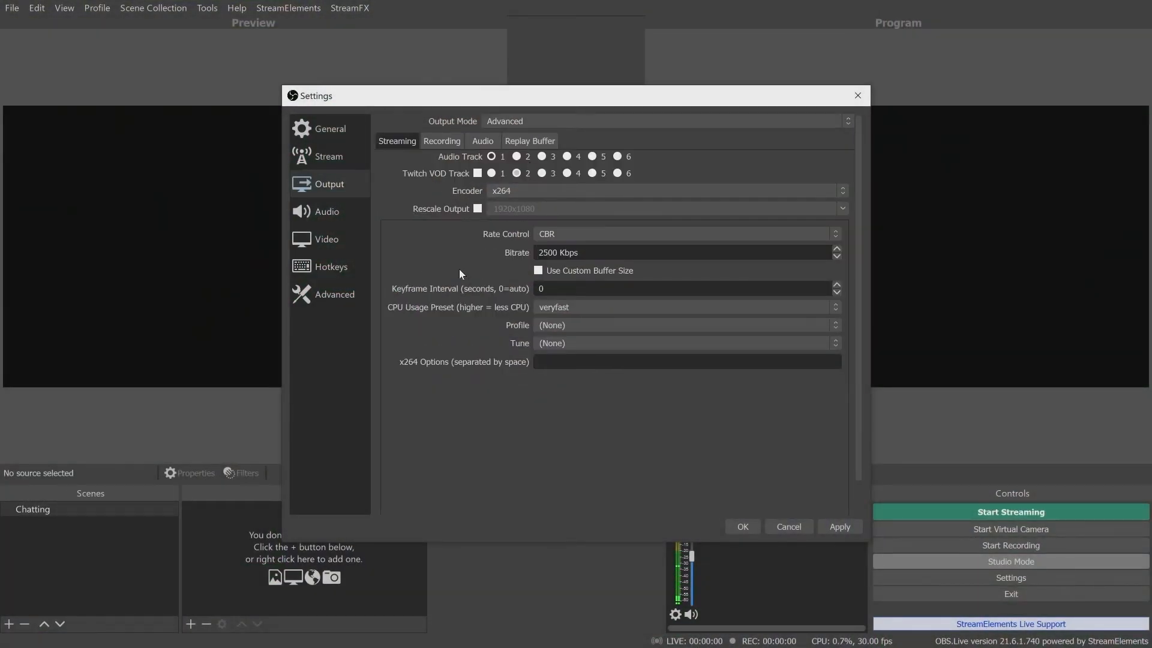
Review the Audio page, then show the Video page with 1920x1080 base and 1280x720 output.
click(325, 211)
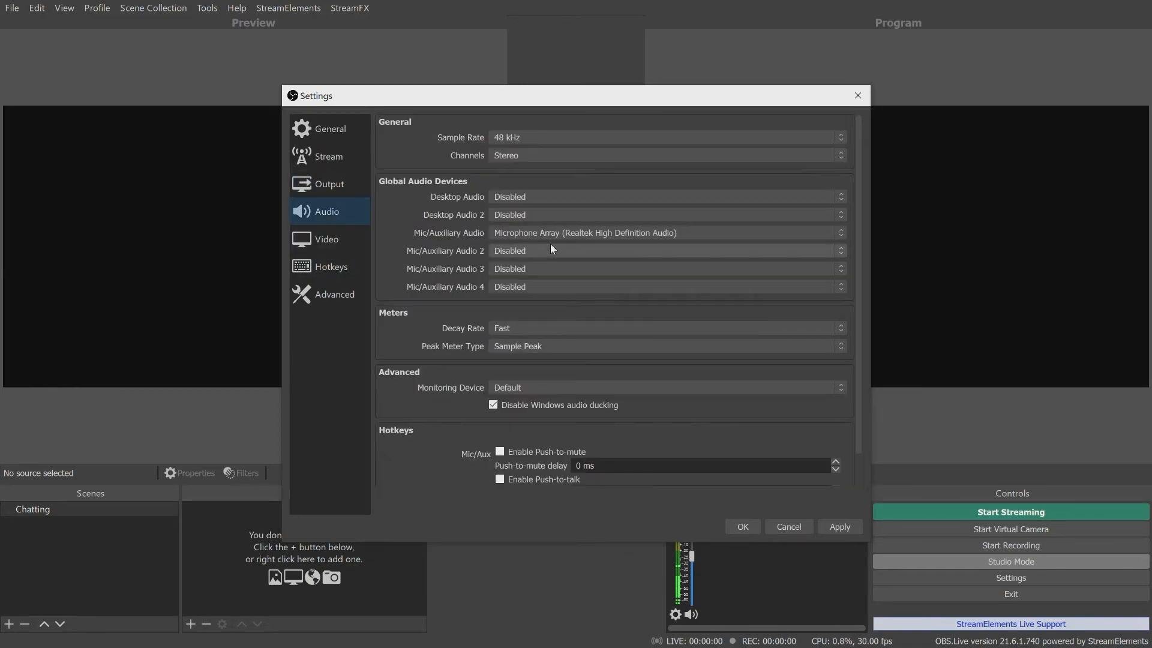
mouse_move(569, 206)
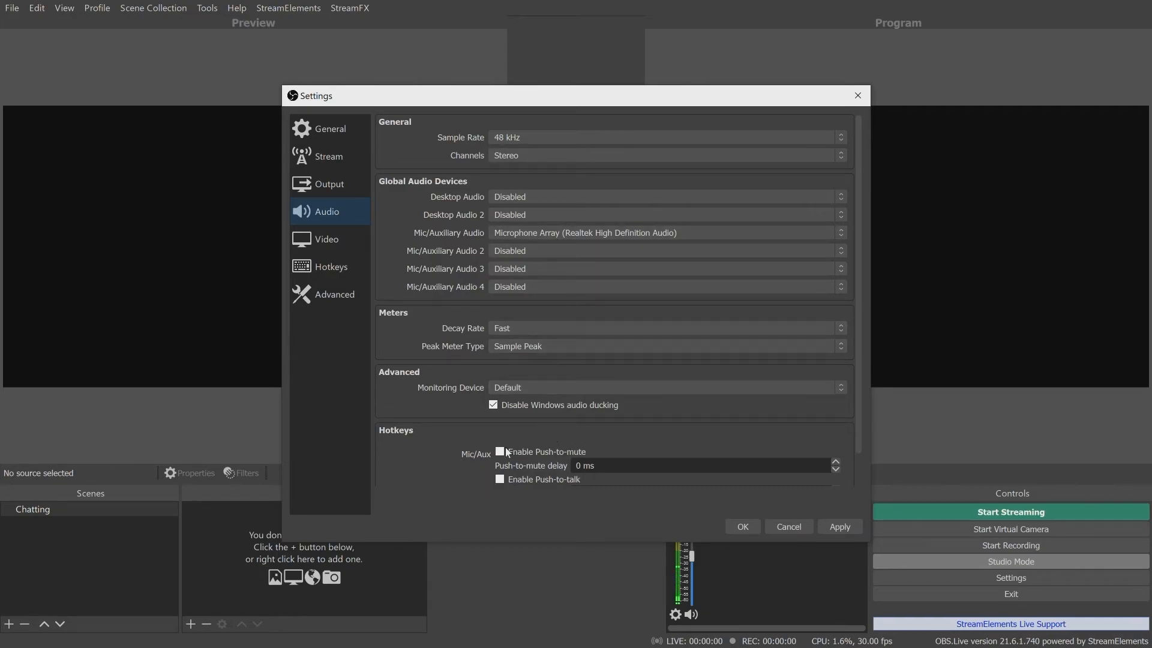
click(328, 239)
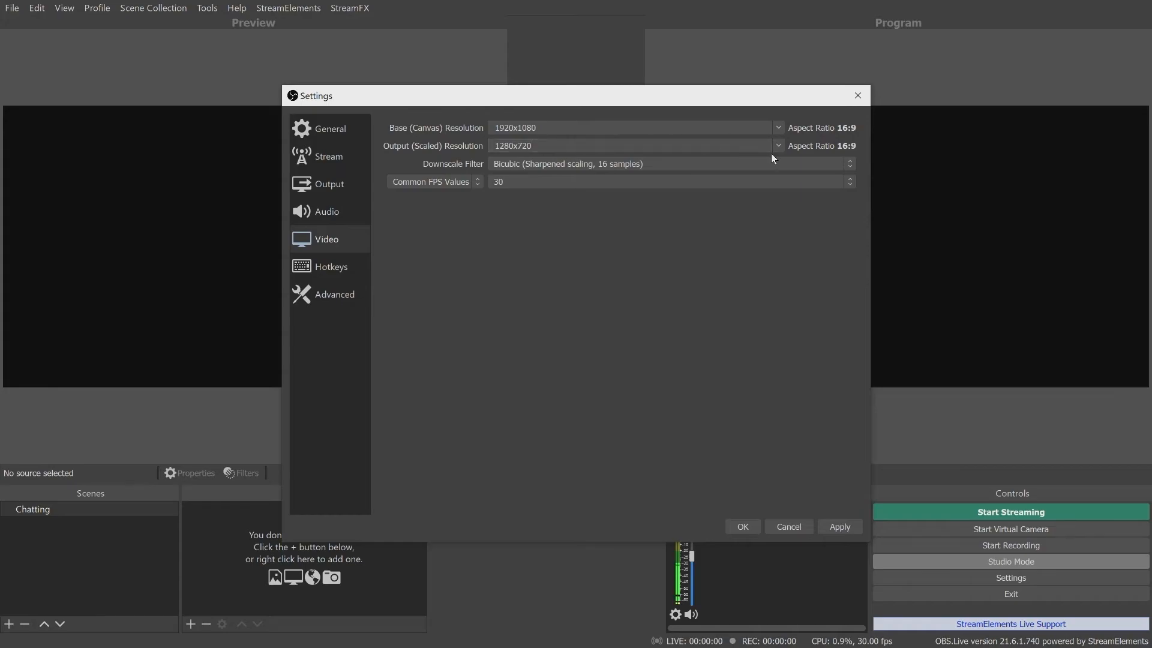
List the Output (Scaled) Resolution choices, then move to the Hotkeys page.
click(777, 146)
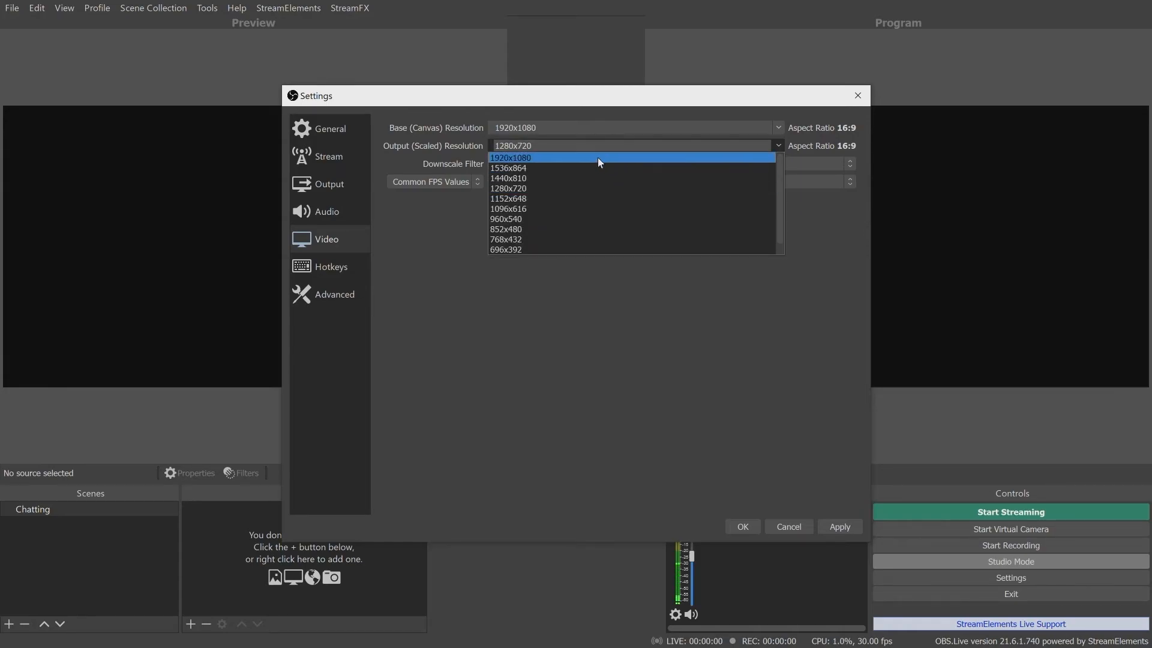
click(331, 266)
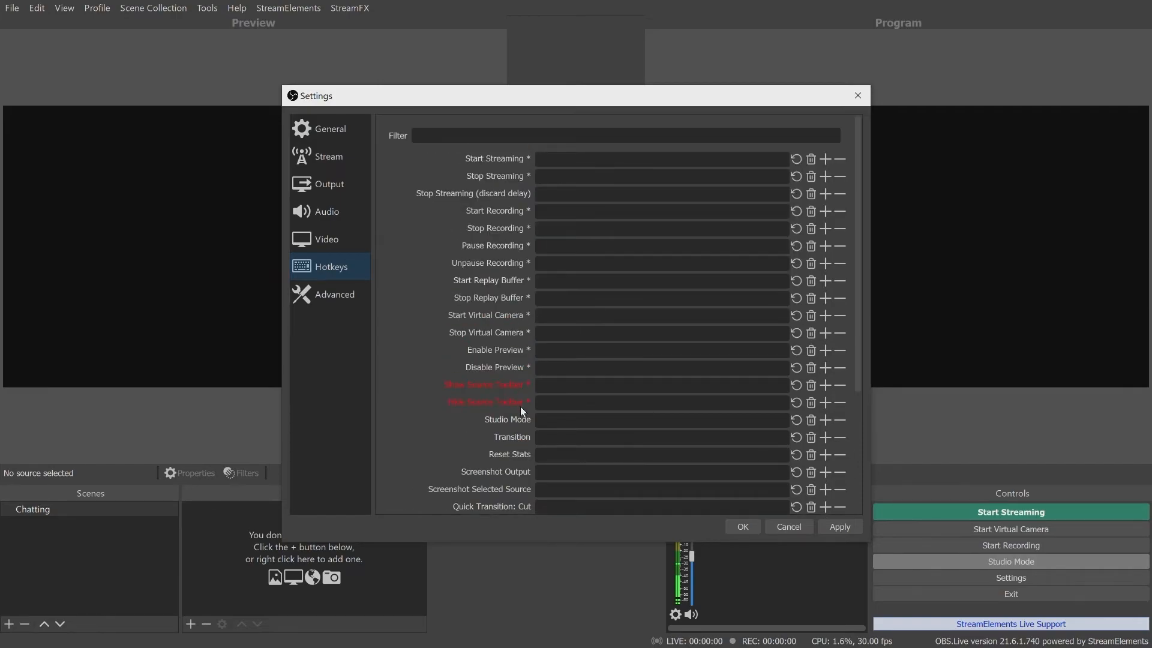
Scroll through the hotkey list, then show the Advanced settings page.
scroll(down, 3)
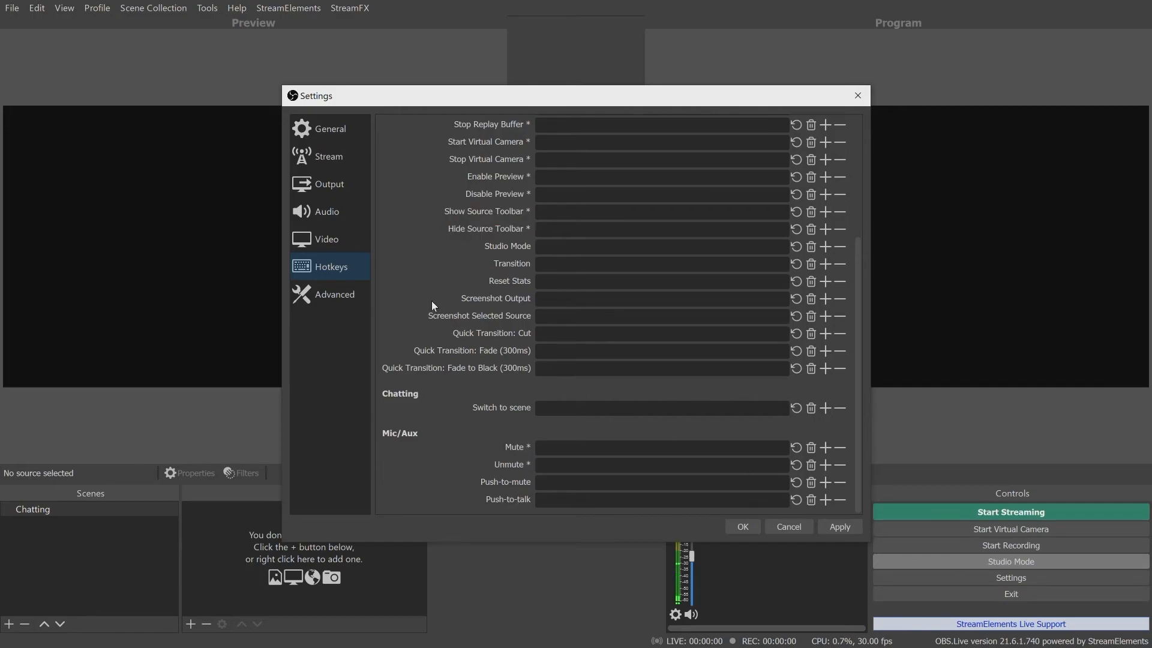
click(333, 294)
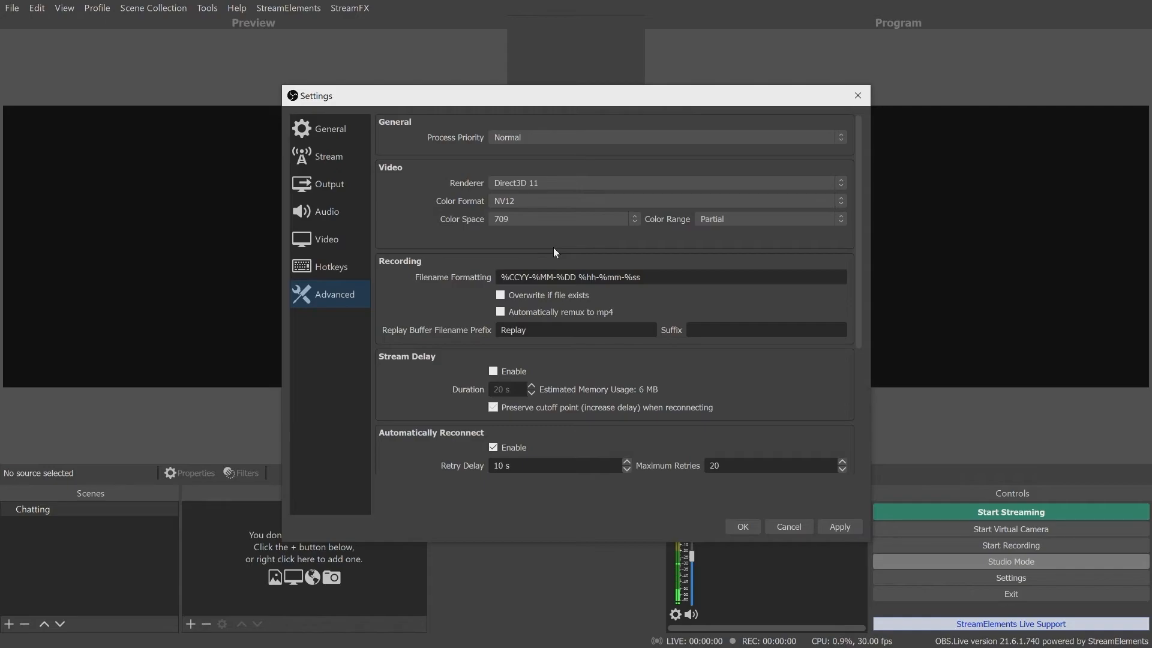
Set Process Priority to High and Color Range to Full in Advanced settings.
click(667, 137)
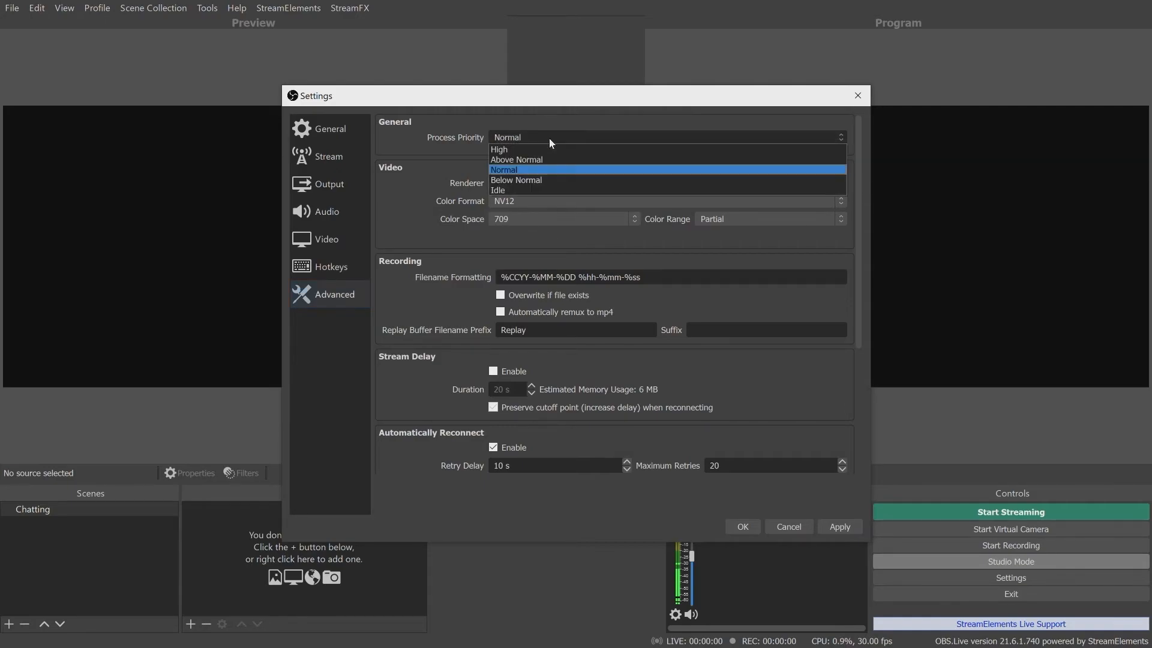
click(499, 149)
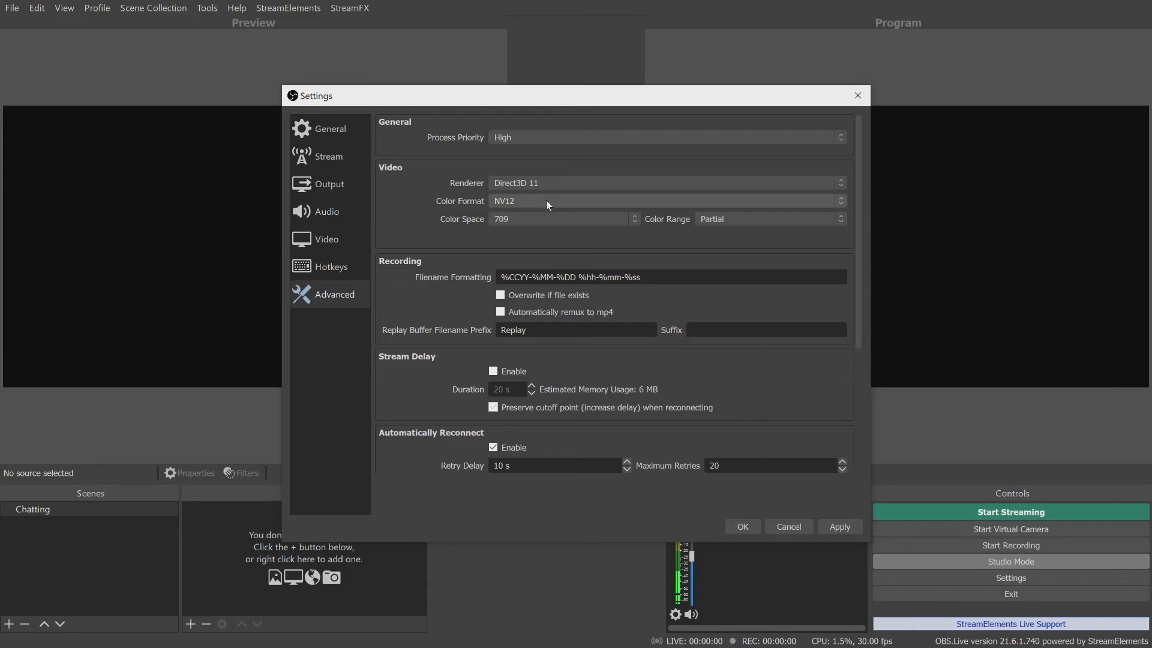
mouse_move(448, 248)
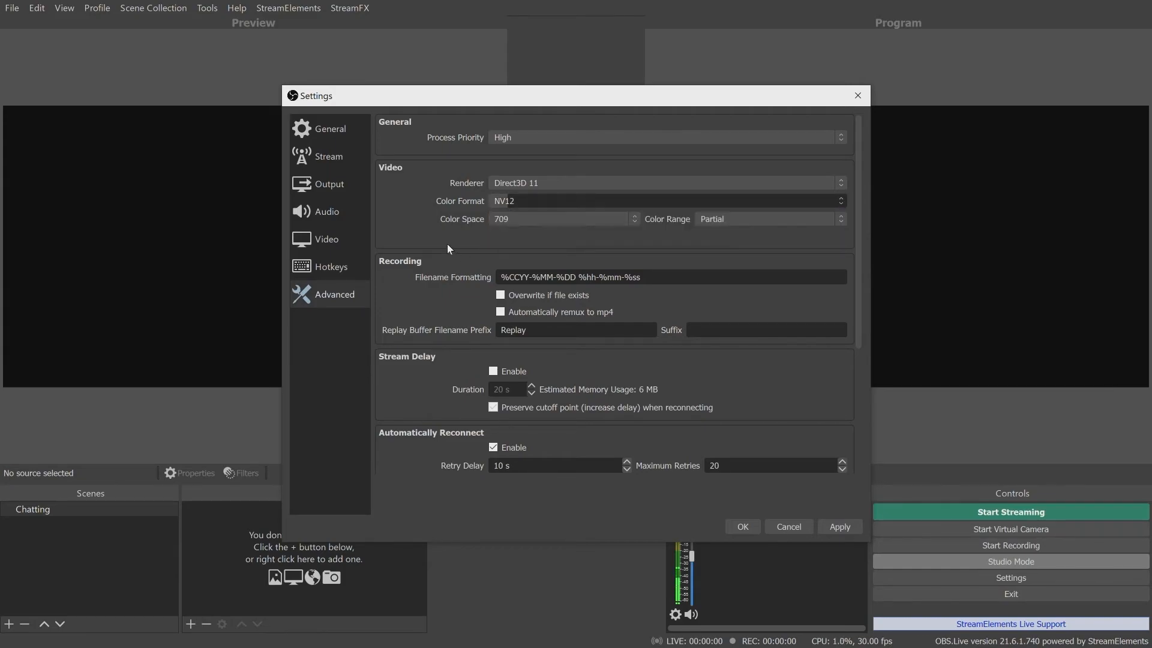
click(561, 218)
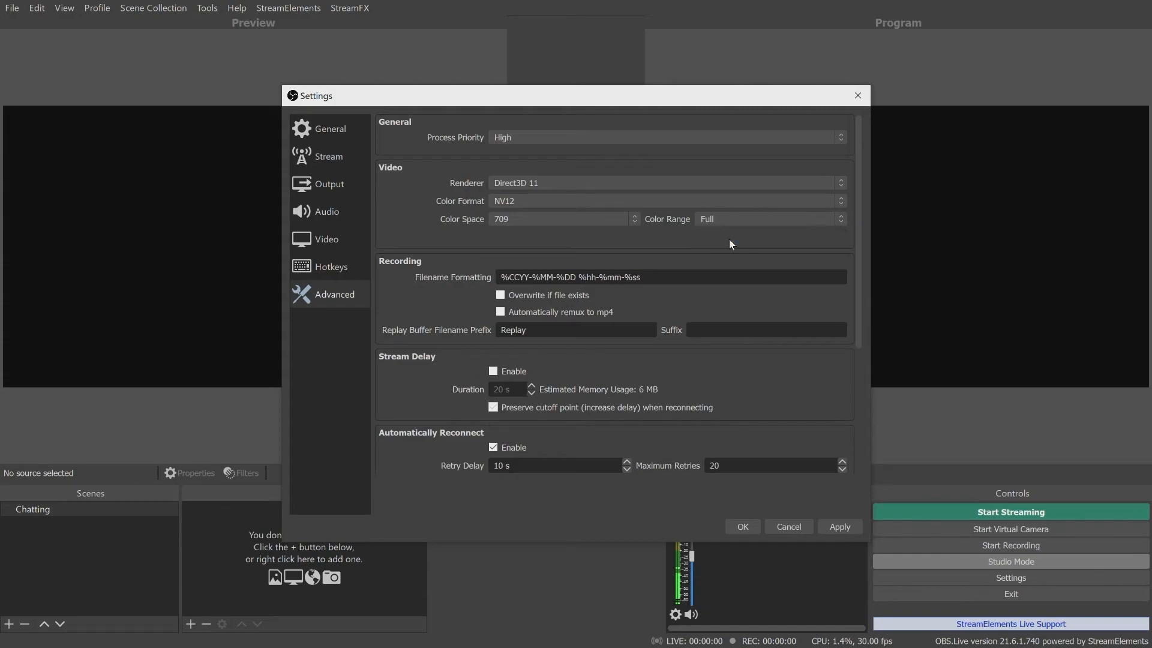
scroll(down, 3)
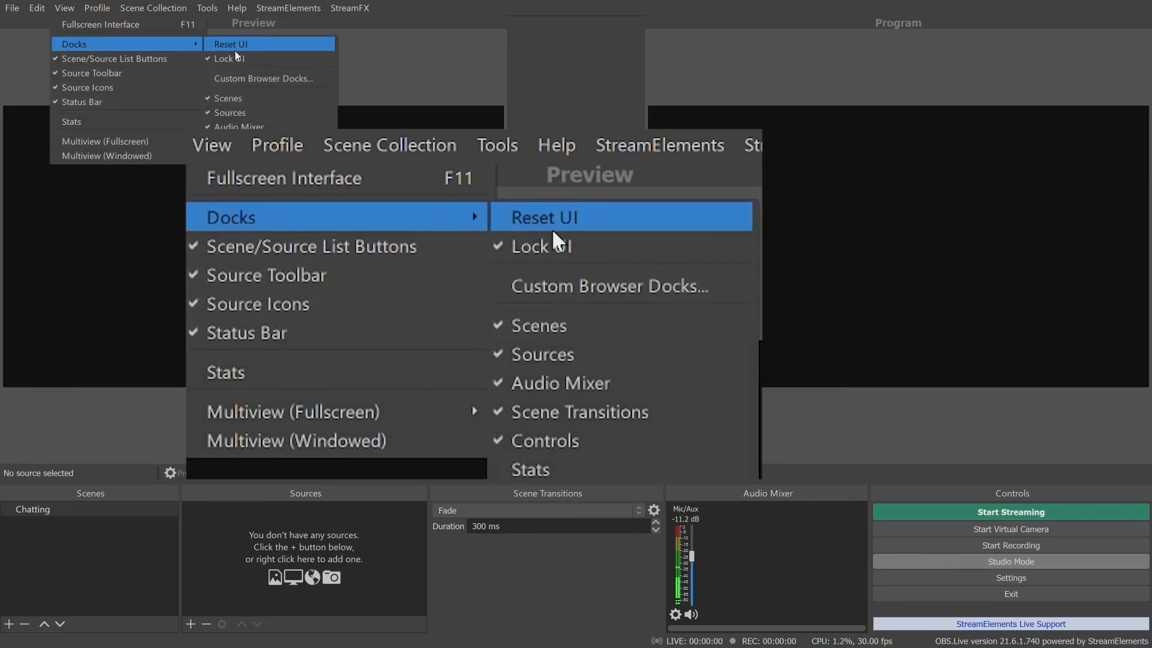
Uncheck Lock UI under View > Docks so panels can be moved or detached.
click(545, 217)
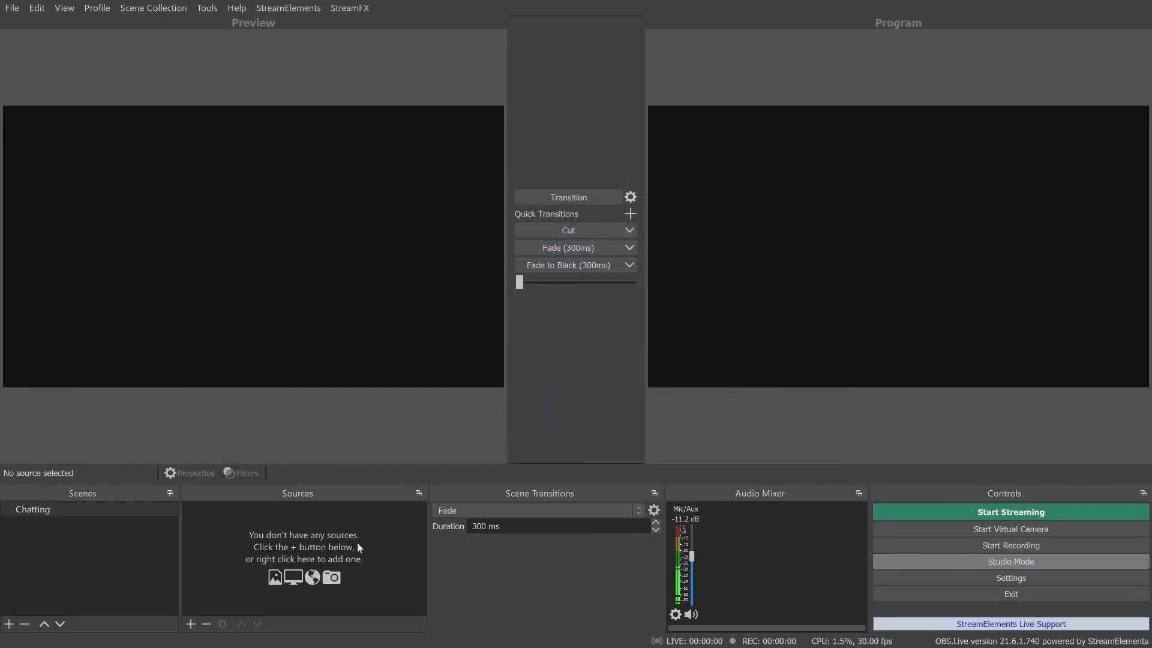